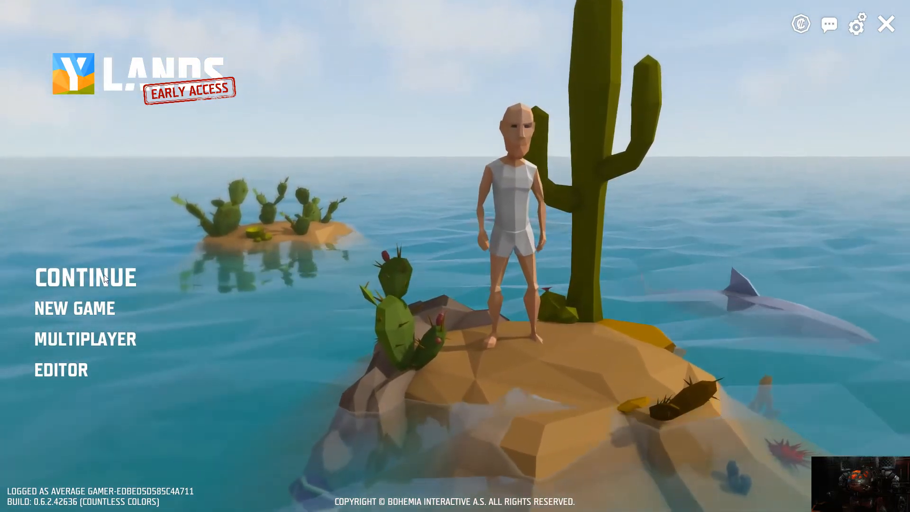
- Launch the Ylands editor and load TEST WORLD (EXPLORE) from the saved worlds
{"action": "left_click", "coordinate": [85, 277]}
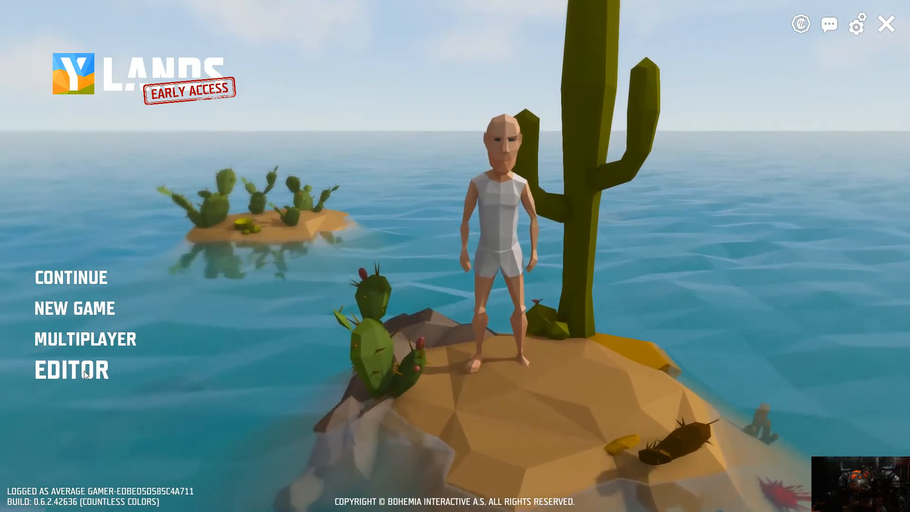
{"action": "left_click", "coordinate": [71, 370]}
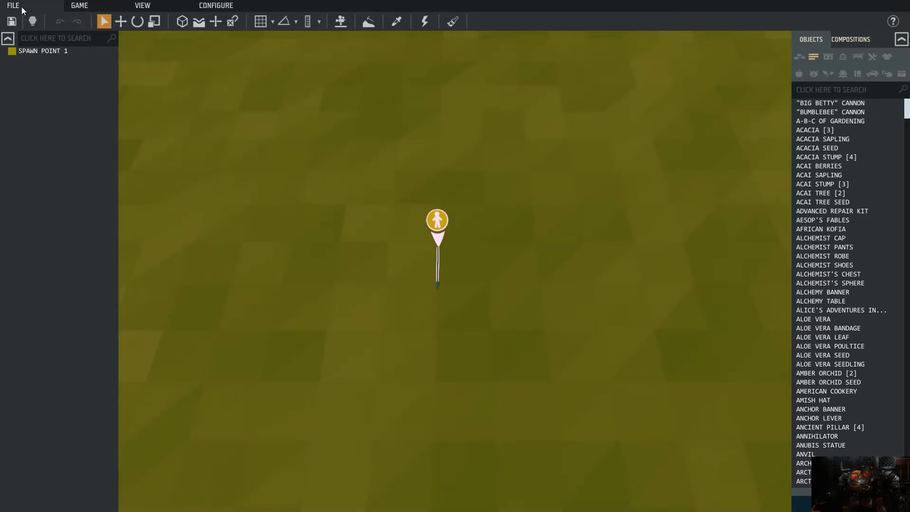
{"action": "left_click", "coordinate": [13, 5]}
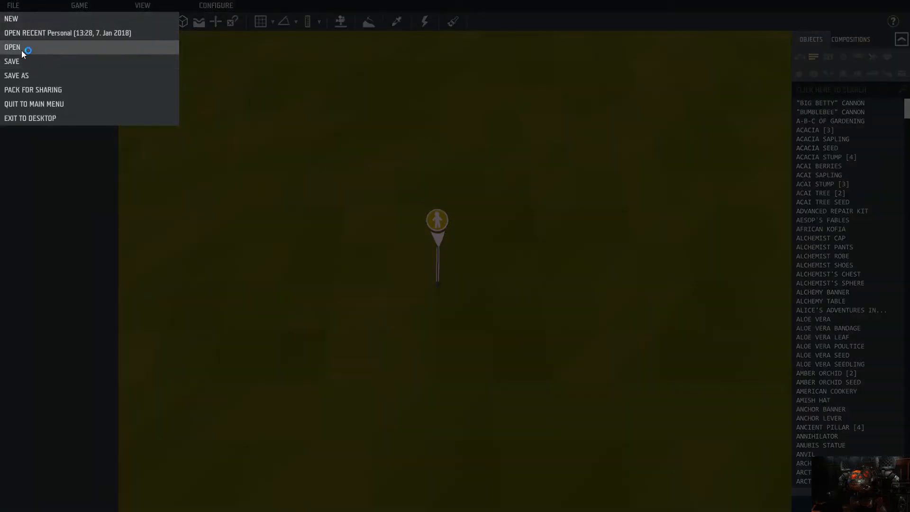
{"action": "left_click", "coordinate": [12, 47]}
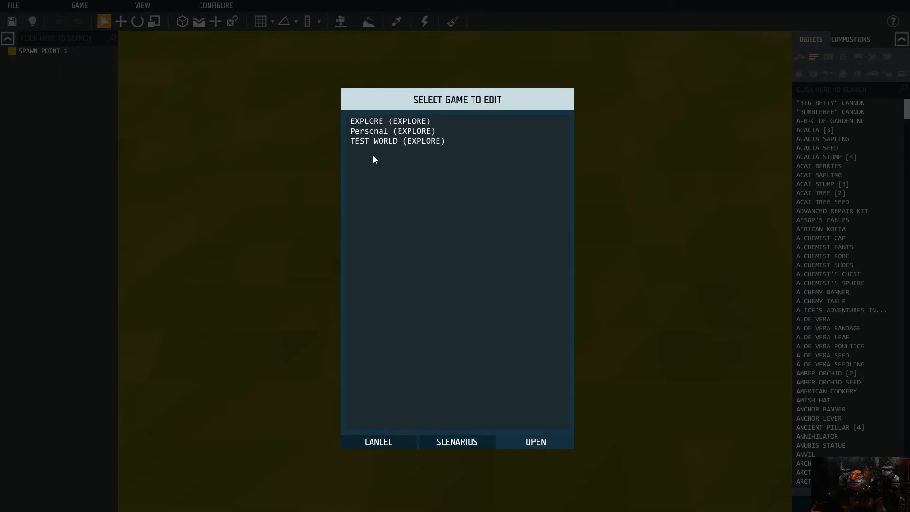
{"action": "mouse_move", "coordinate": [370, 145]}
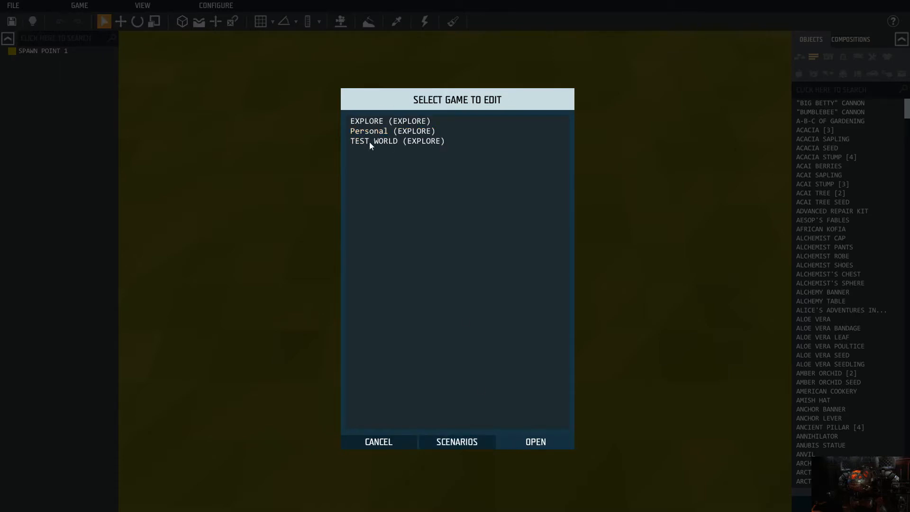
{"action": "left_click", "coordinate": [398, 141]}
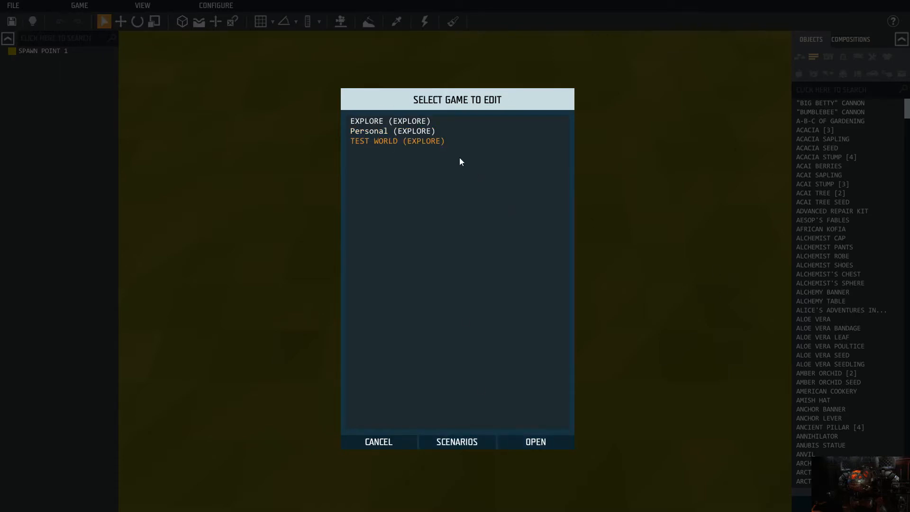
{"action": "left_click", "coordinate": [390, 120]}
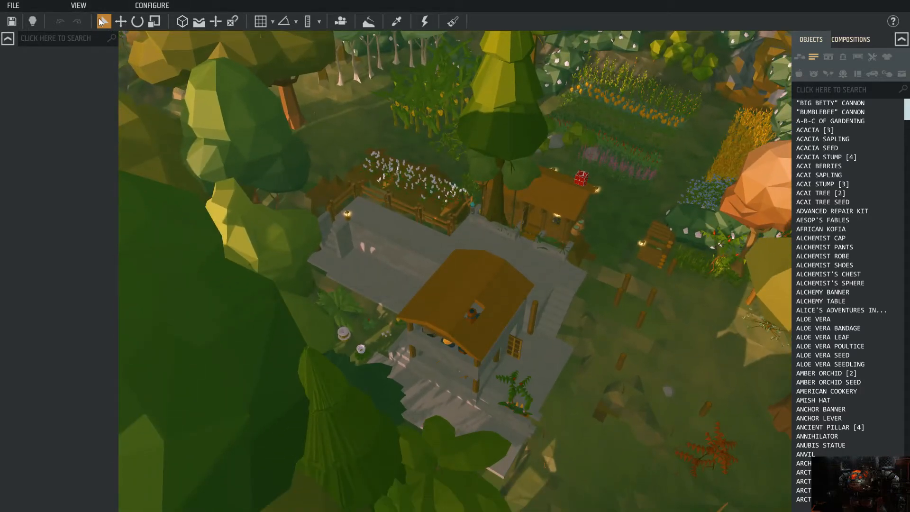
{"action": "mouse_move", "coordinate": [104, 21]}
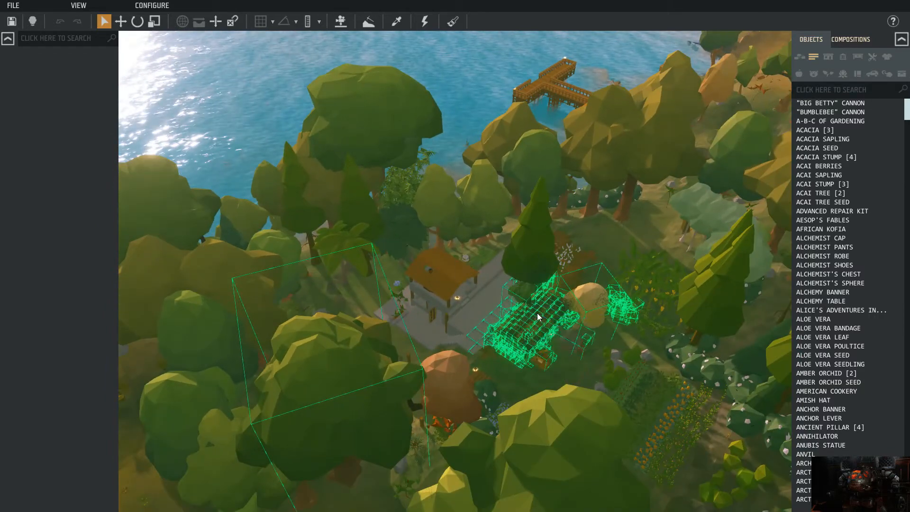
- Save the selected house structures via Save Composition under the name HOUSE
{"action": "right_click", "coordinate": [537, 316]}
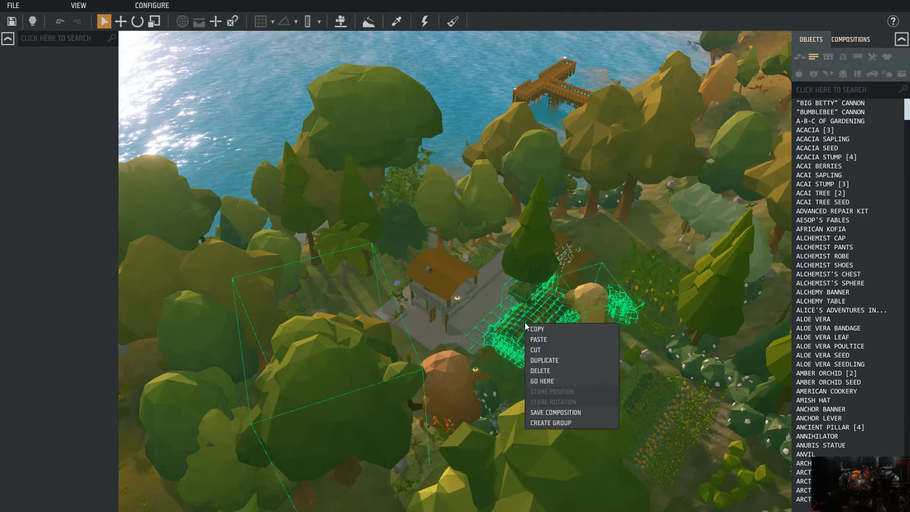
{"action": "left_click", "coordinate": [120, 21]}
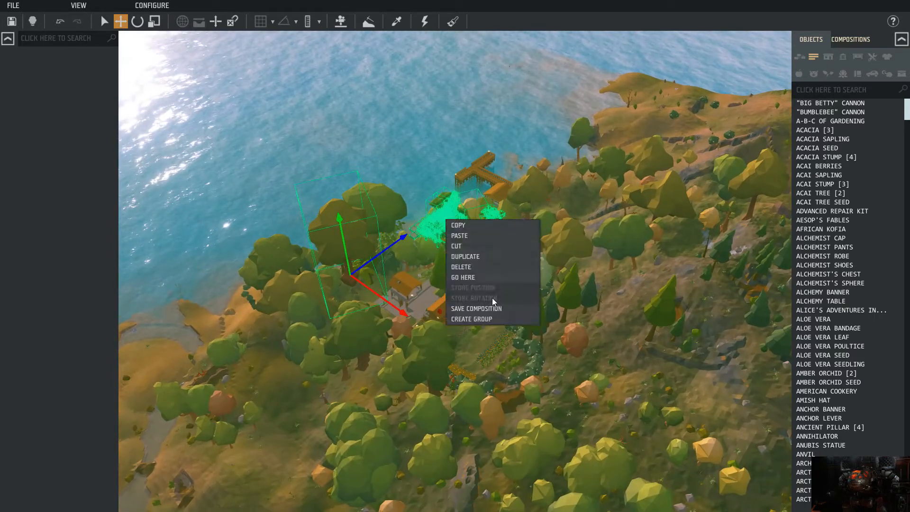
{"action": "left_click", "coordinate": [476, 308]}
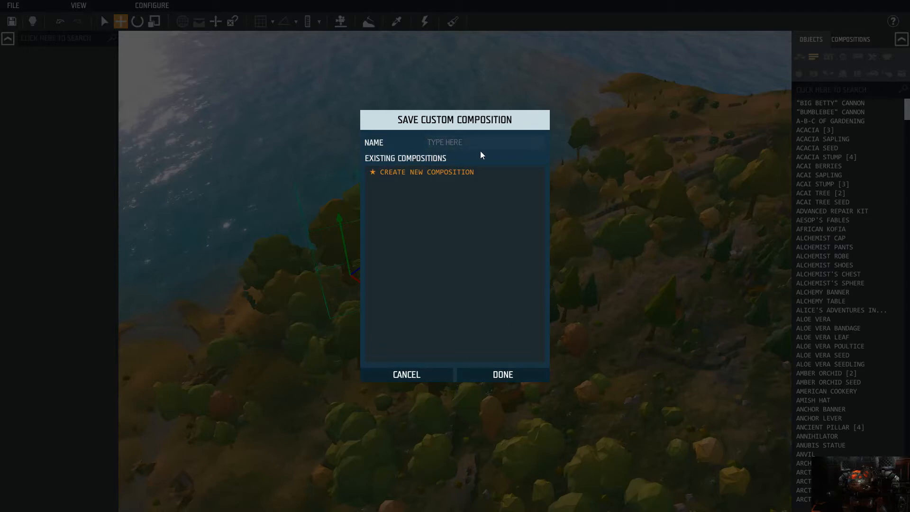
{"action": "type", "text": "HOUSE"}
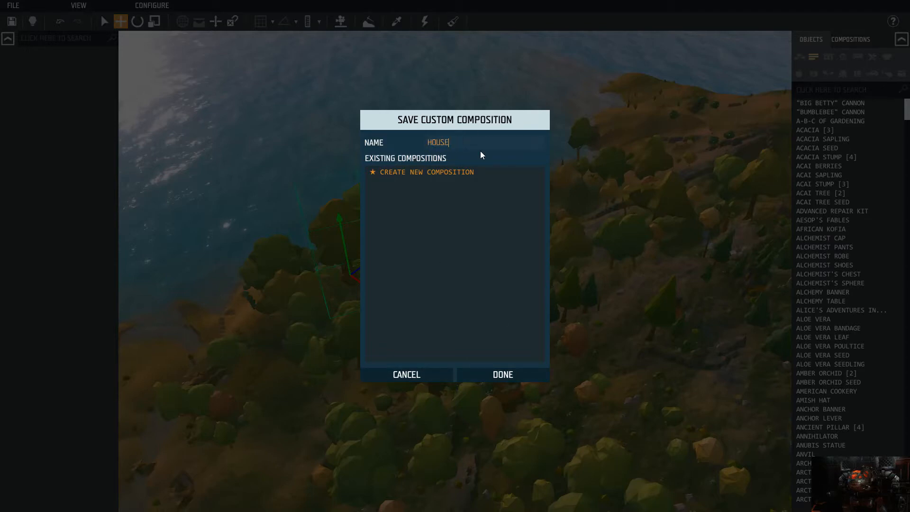
{"action": "left_click", "coordinate": [502, 374]}
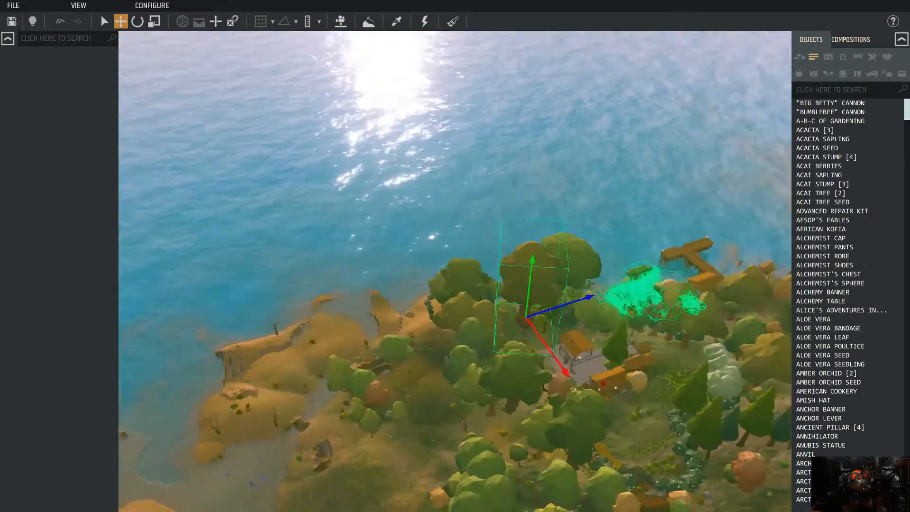
- Create a new blank world, discarding unsaved changes to Test World
{"action": "left_click", "coordinate": [13, 5]}
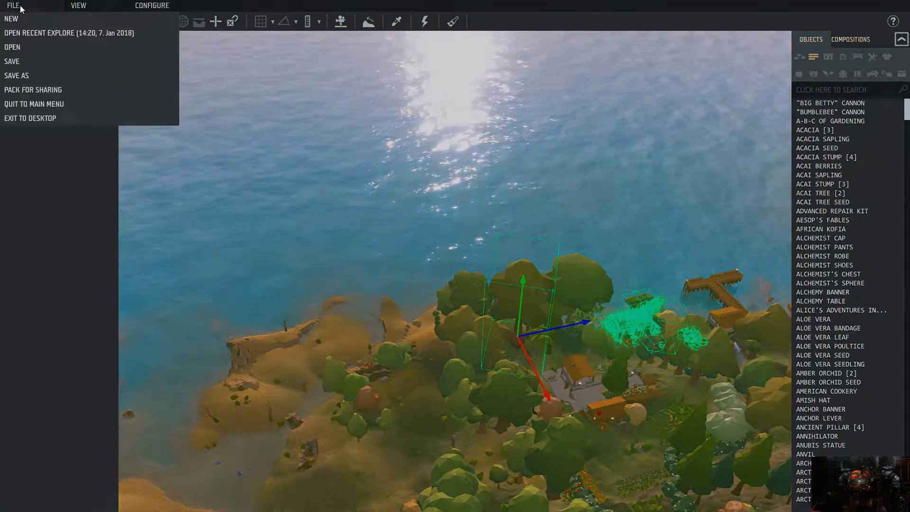
{"action": "left_click", "coordinate": [33, 104]}
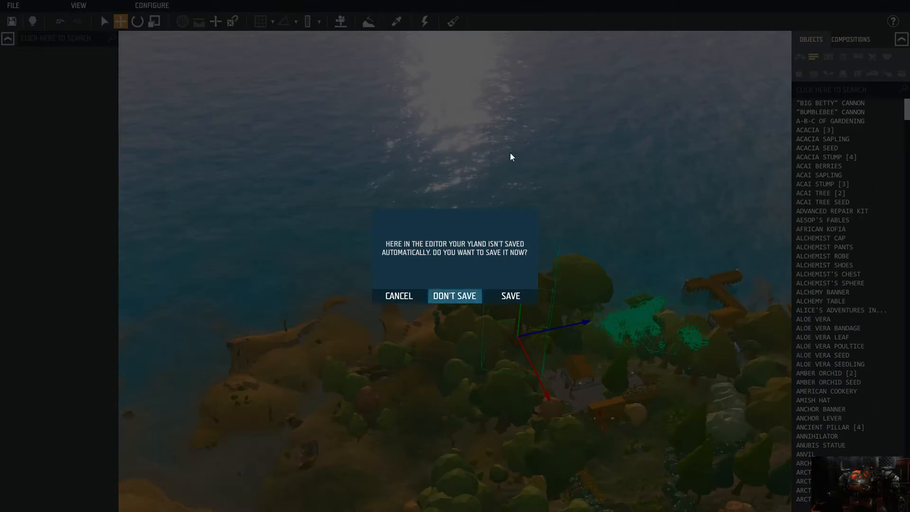
{"action": "left_click", "coordinate": [454, 295]}
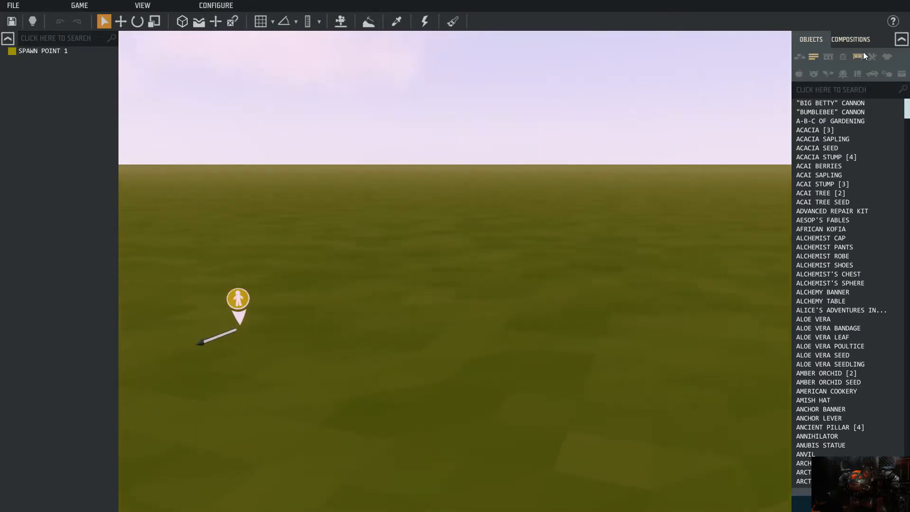
- Show the compositions list and give the wicker basket a new colour in its properties
{"action": "left_click", "coordinate": [850, 38]}
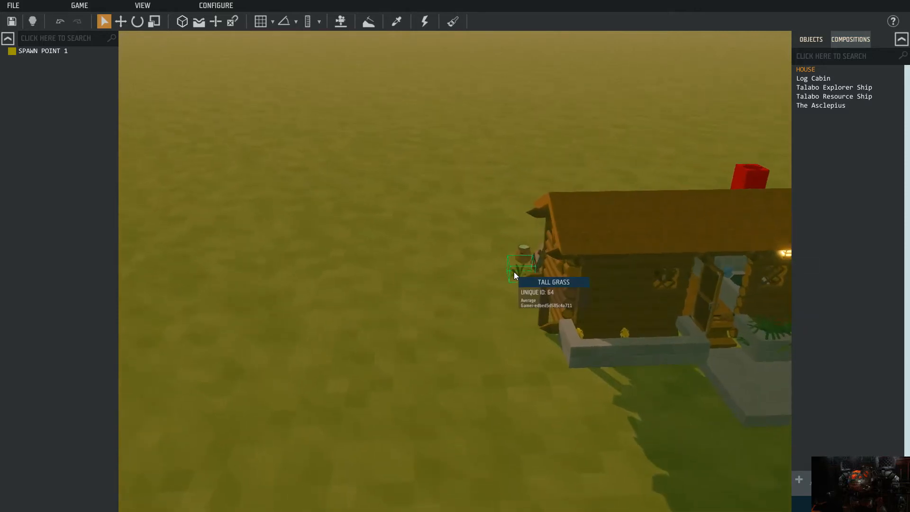
{"action": "right_click", "coordinate": [519, 259]}
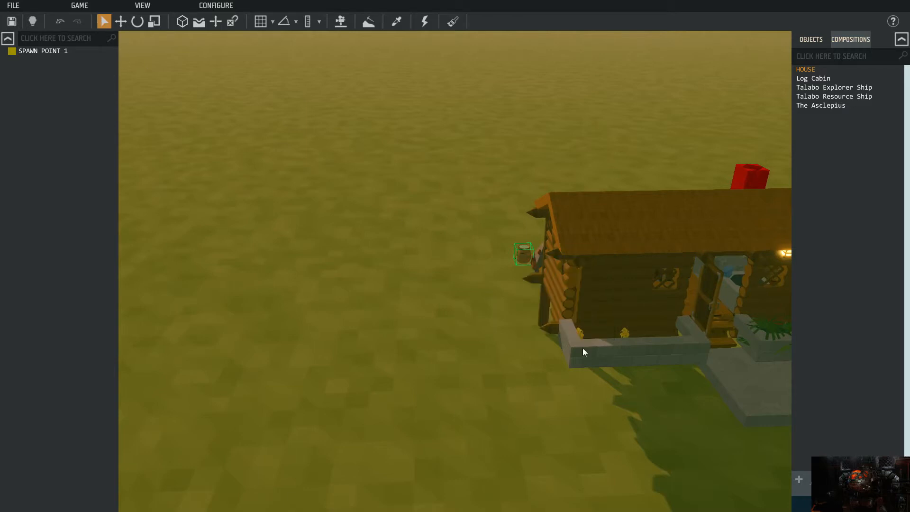
{"action": "double_click", "coordinate": [521, 252]}
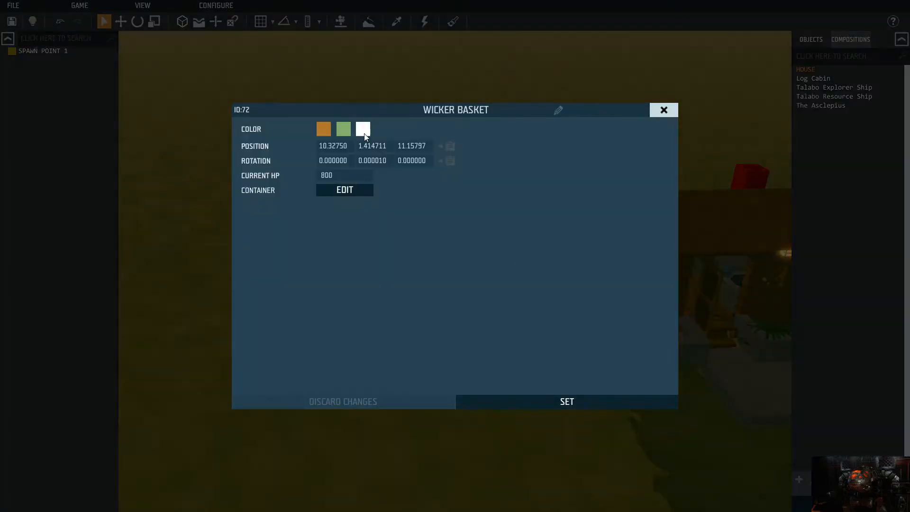
{"action": "left_click", "coordinate": [344, 189]}
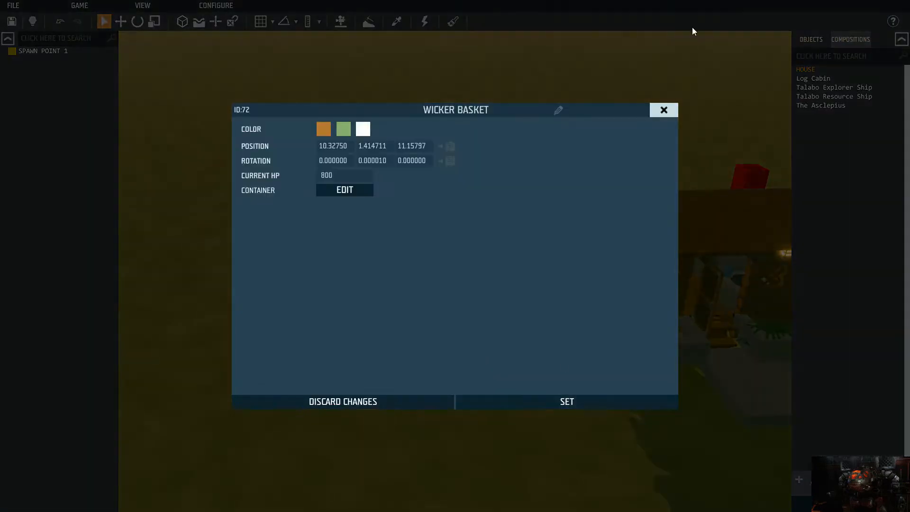
{"action": "left_click", "coordinate": [663, 109]}
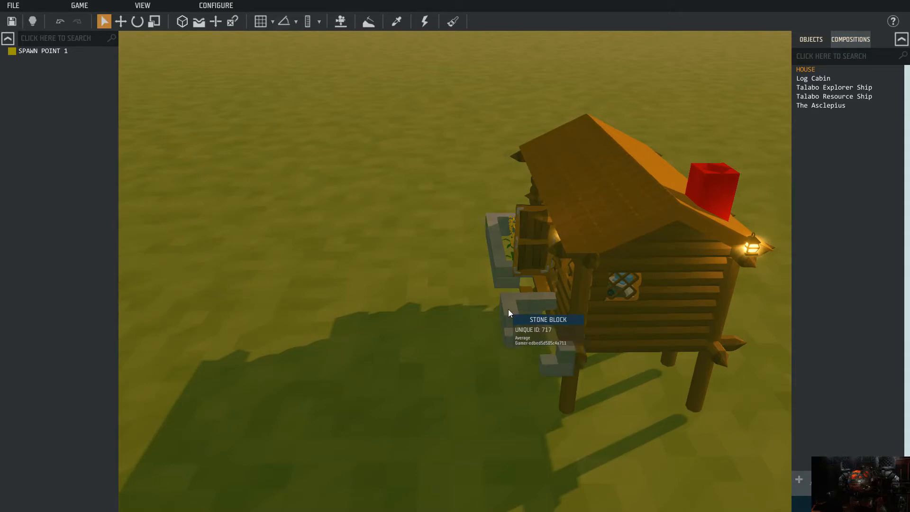
{"action": "mouse_move", "coordinate": [545, 310]}
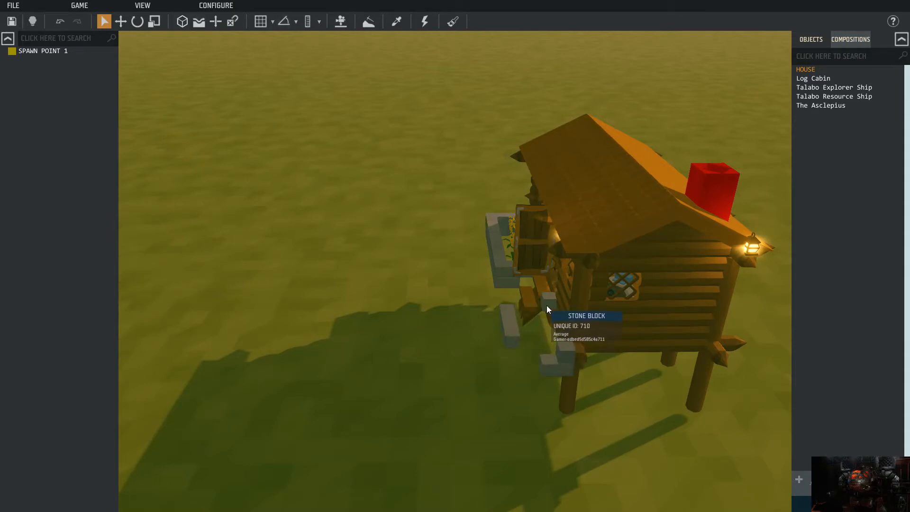
- Select a stone block beside the house and bring up its context menu
{"action": "left_click", "coordinate": [546, 308]}
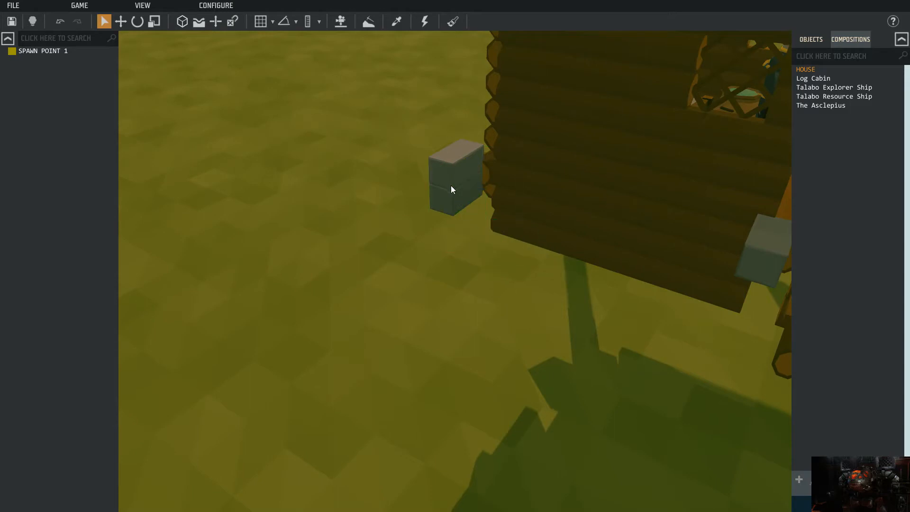
{"action": "right_click", "coordinate": [468, 335]}
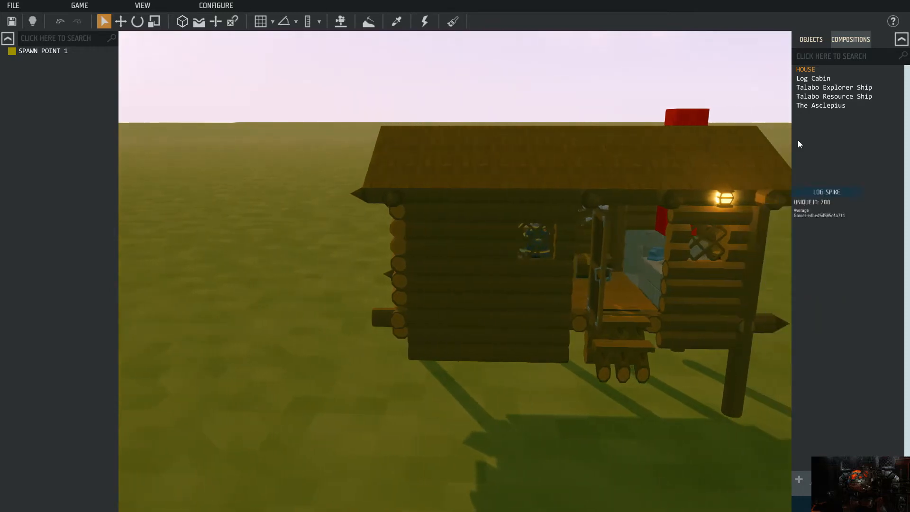
{"action": "mouse_move", "coordinate": [780, 34]}
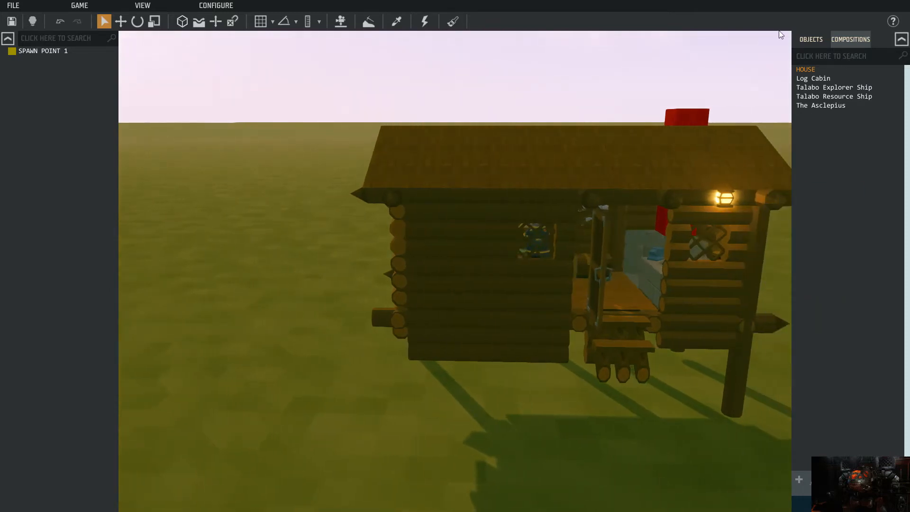
- Select the log house and pick one of its overlapping log pieces
{"action": "left_click", "coordinate": [810, 40]}
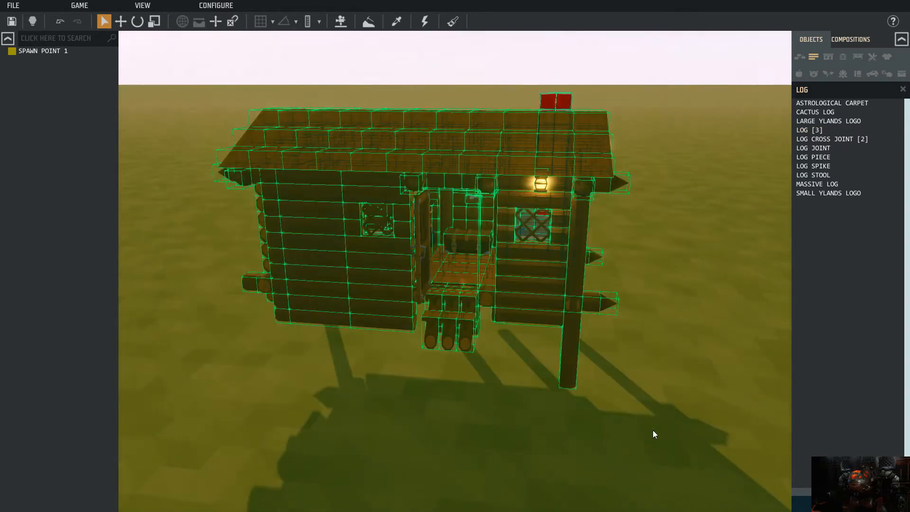
{"action": "left_click", "coordinate": [120, 21]}
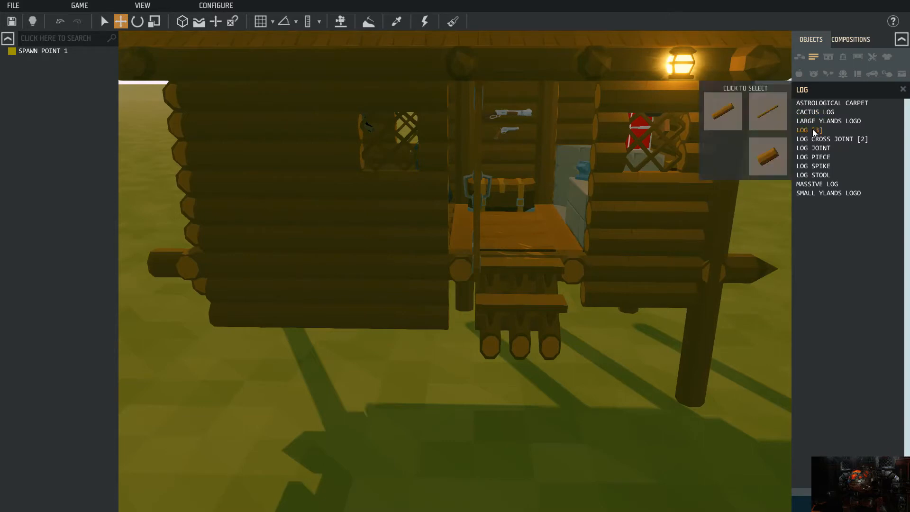
{"action": "left_click", "coordinate": [802, 130]}
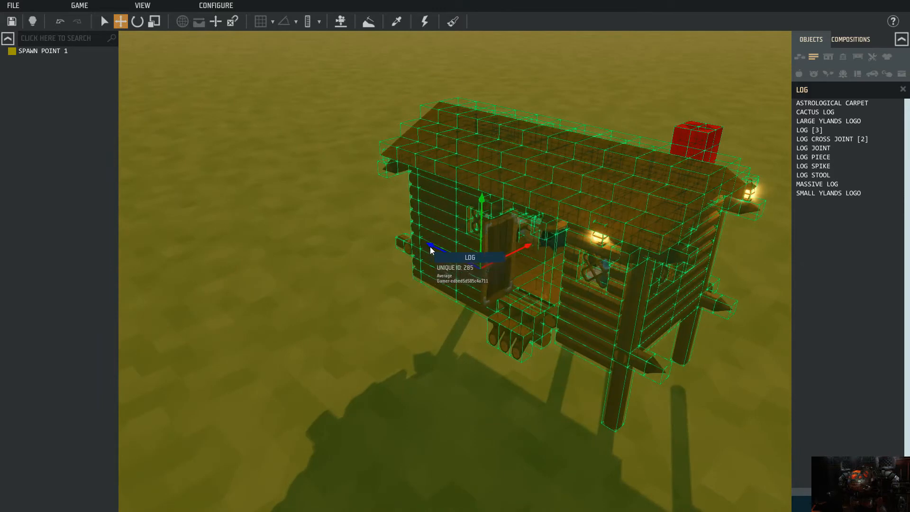
{"action": "mouse_move", "coordinate": [360, 348]}
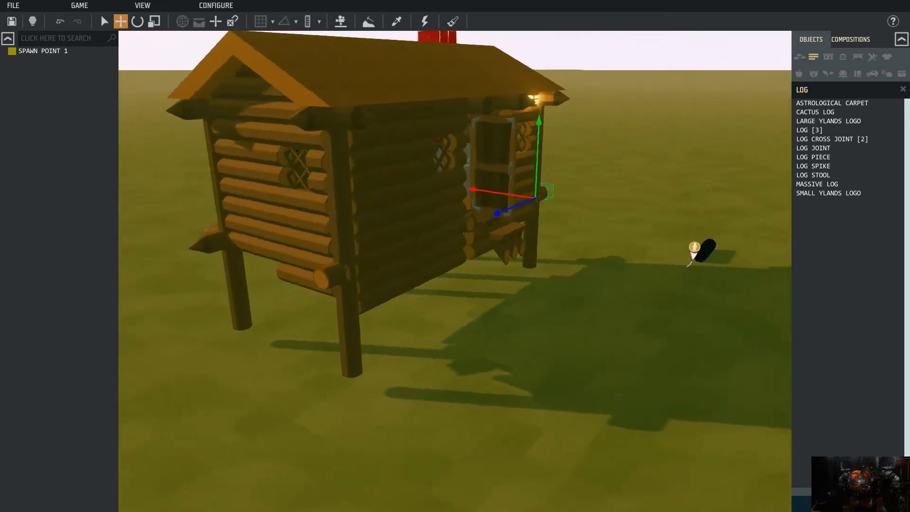
{"action": "right_click", "coordinate": [530, 200]}
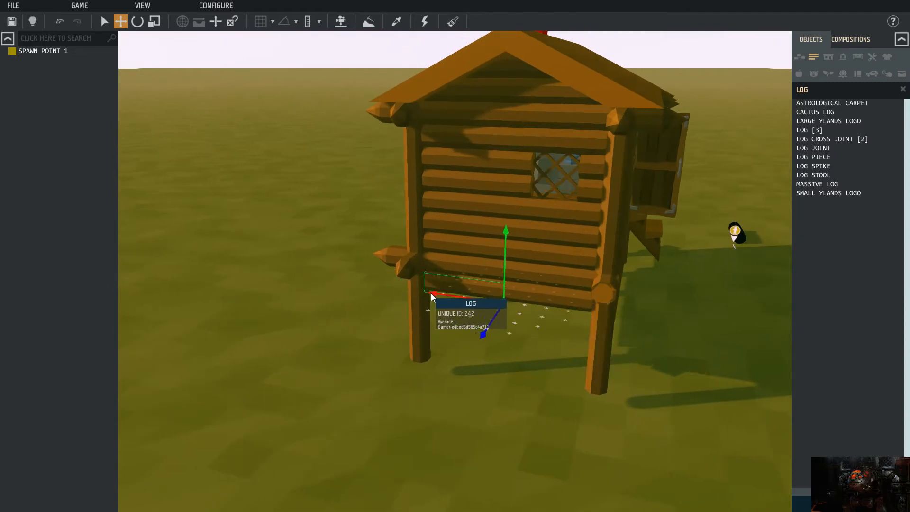
{"action": "right_click", "coordinate": [433, 296]}
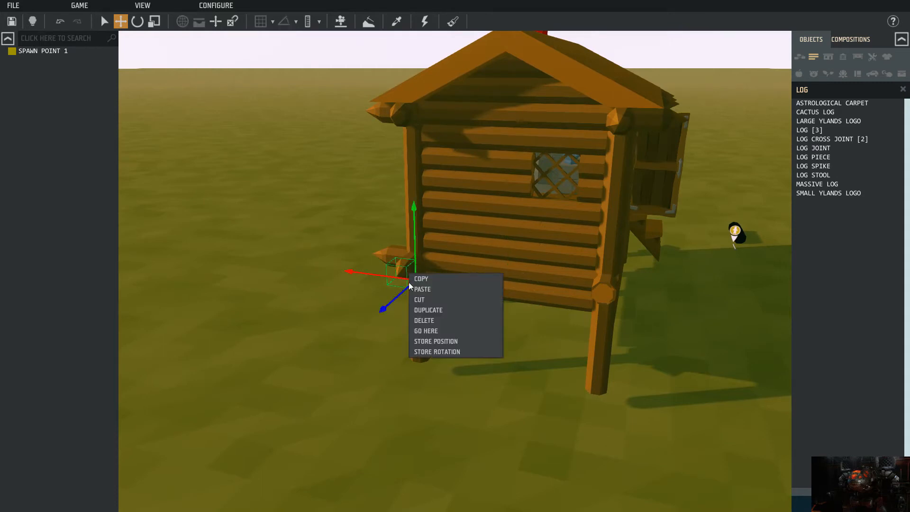
{"action": "left_click", "coordinate": [348, 274]}
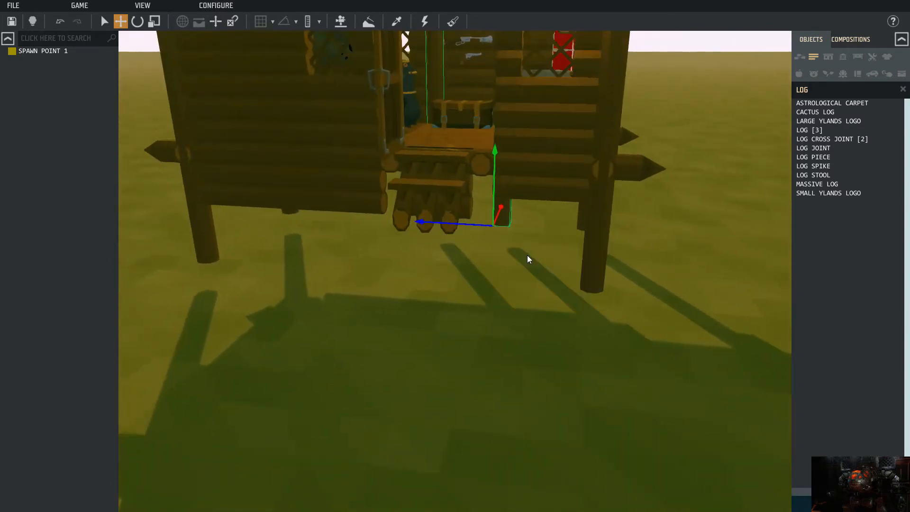
{"action": "right_click", "coordinate": [470, 202]}
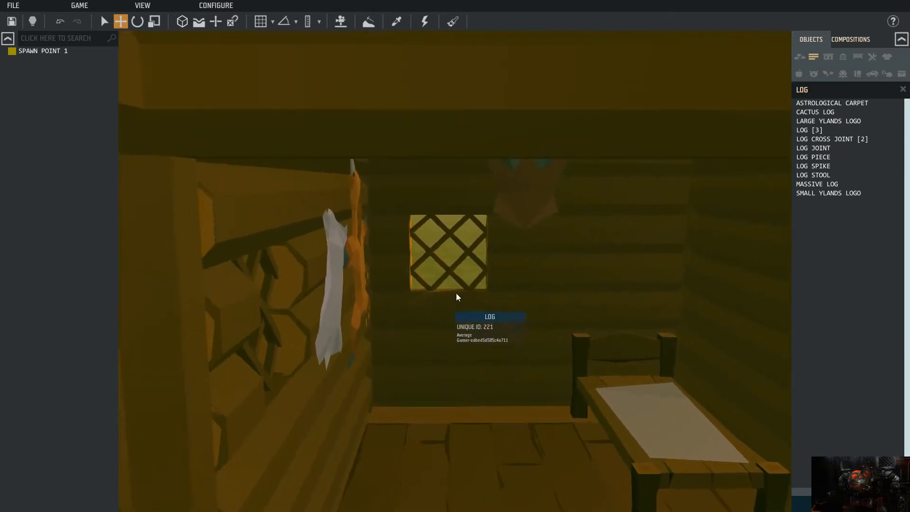
{"action": "mouse_move", "coordinate": [343, 266]}
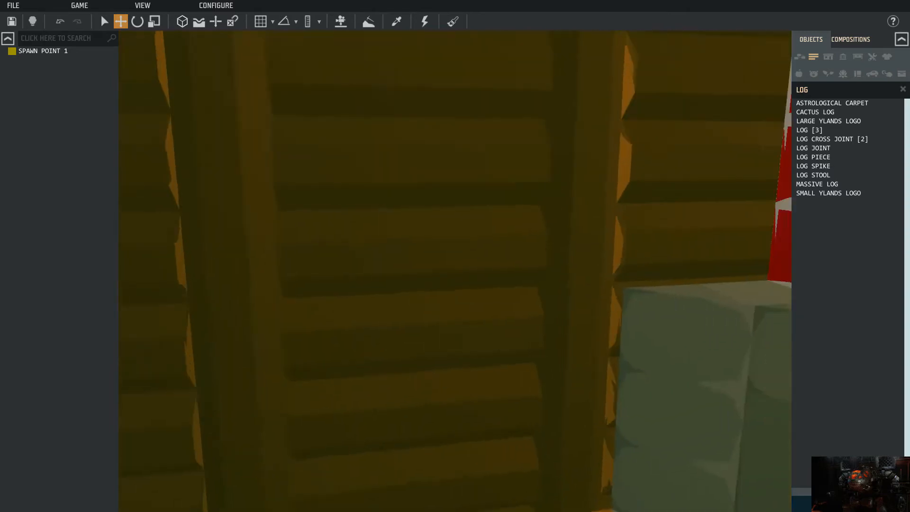
{"action": "right_click", "coordinate": [470, 385]}
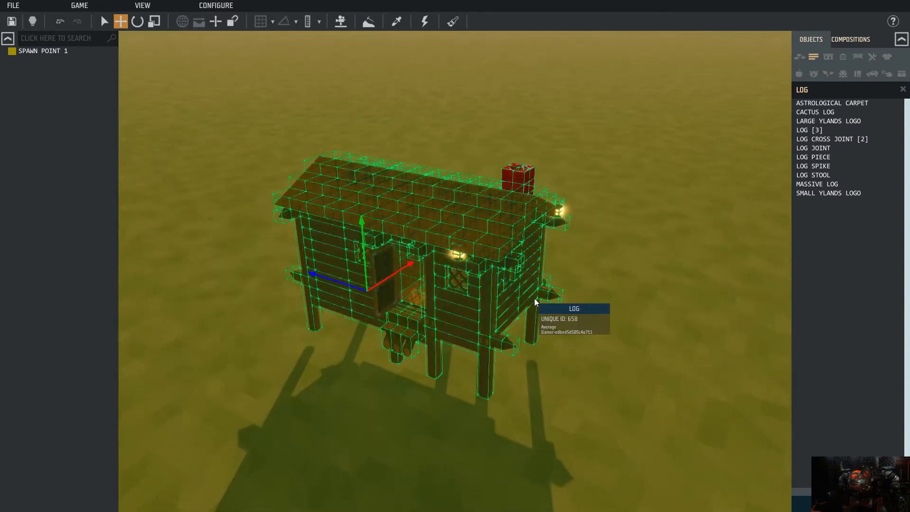
- Re-save the whole cabin over the HOUSE composition and show the compositions list
{"action": "right_click", "coordinate": [534, 301]}
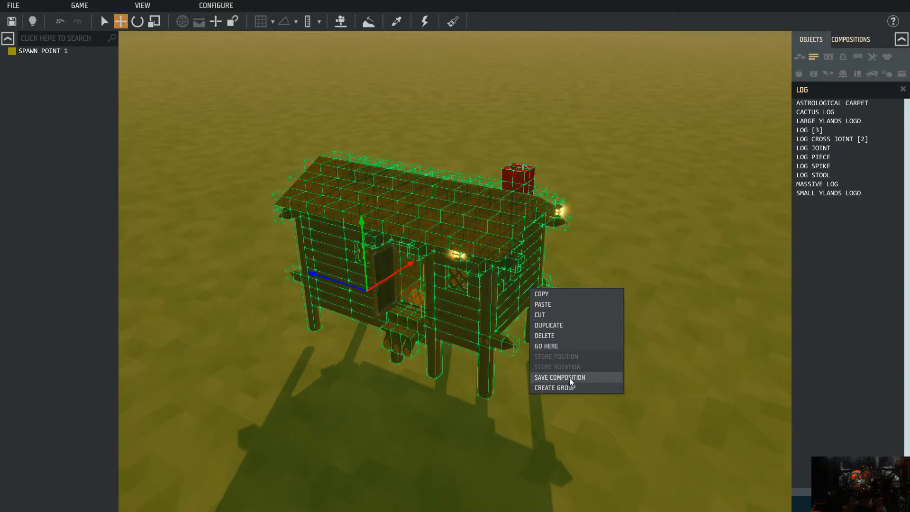
{"action": "left_click", "coordinate": [559, 378]}
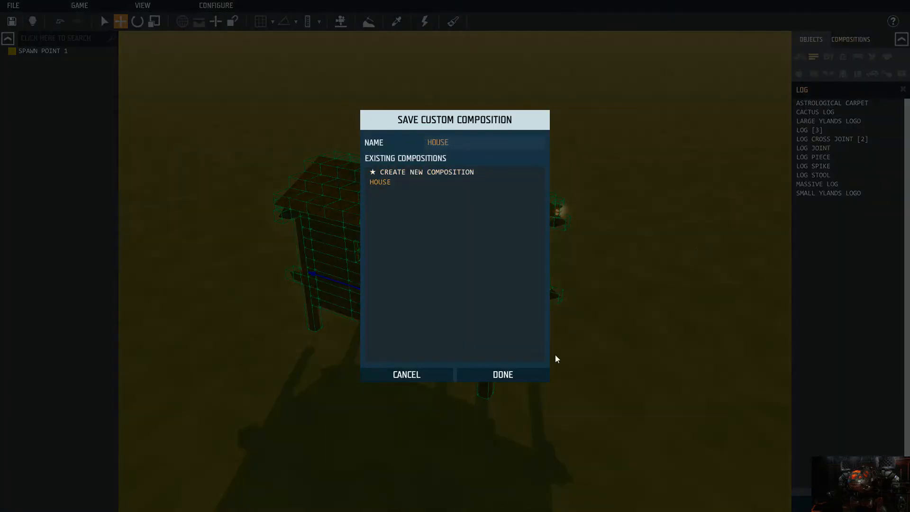
{"action": "left_click", "coordinate": [502, 375]}
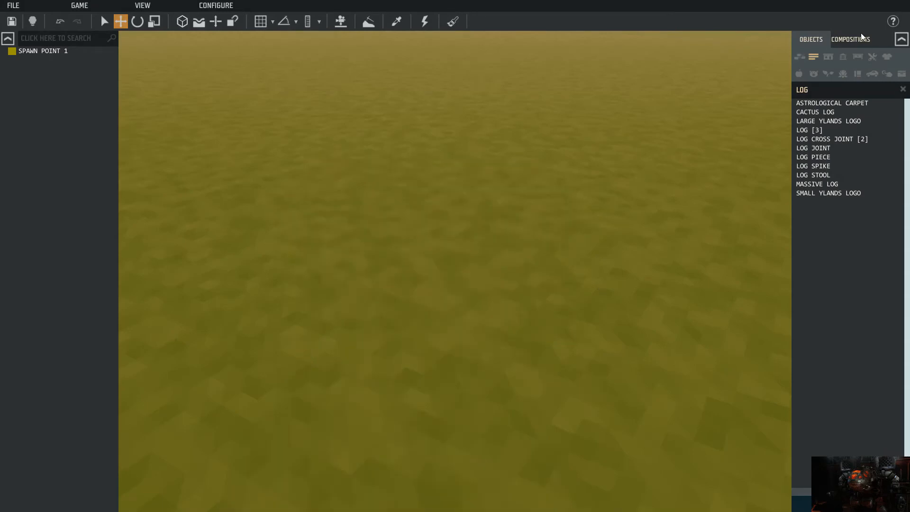
{"action": "left_click", "coordinate": [849, 38]}
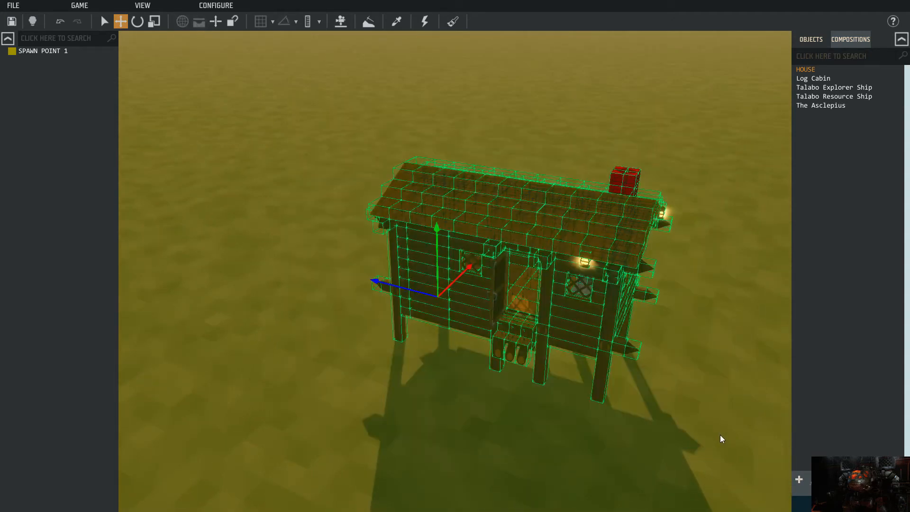
- Open TEST WORLD (EXPLORE) from the Games list of the Open dialog
{"action": "left_click", "coordinate": [12, 5]}
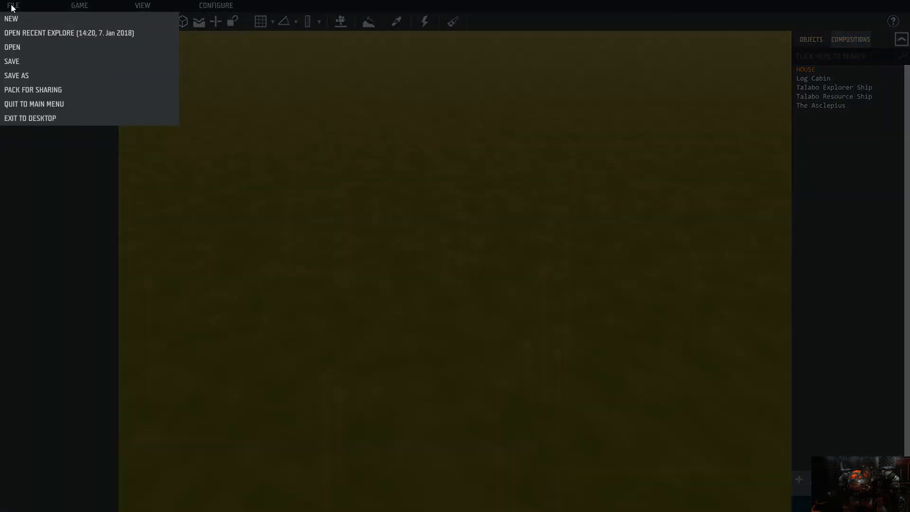
{"action": "left_click", "coordinate": [13, 47]}
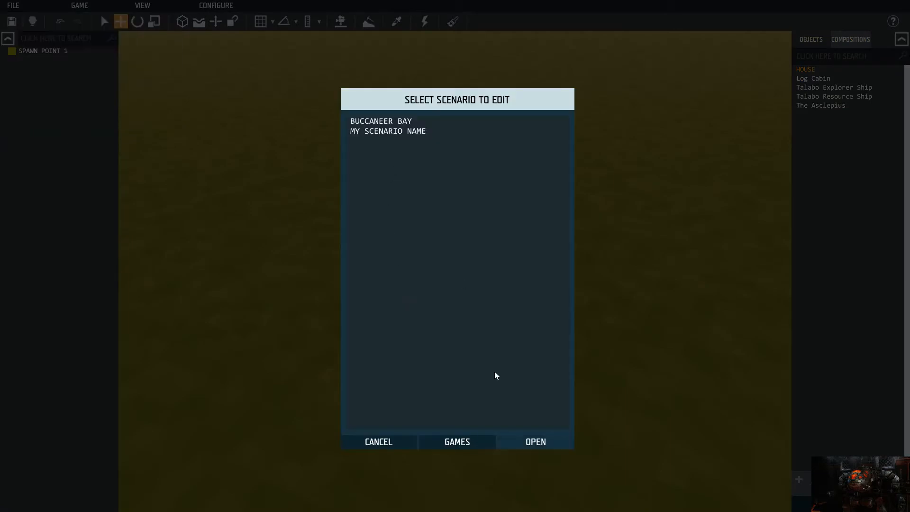
{"action": "left_click", "coordinate": [456, 442]}
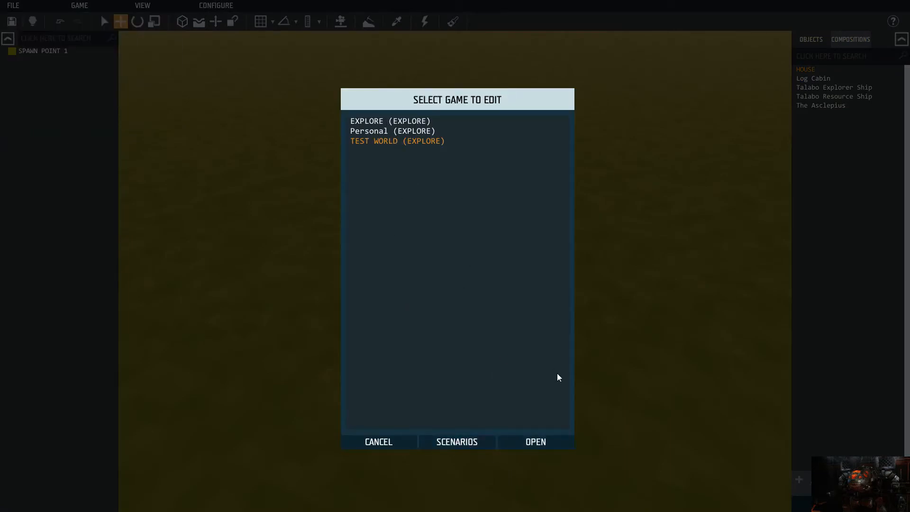
{"action": "left_click", "coordinate": [534, 442]}
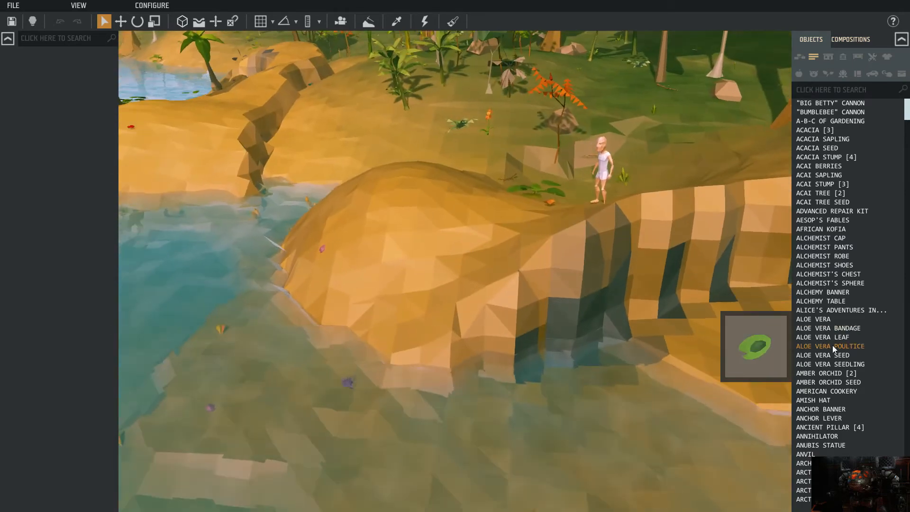
- Browse the Objects panel, then switch to the Compositions tab listing HOUSE
{"action": "left_click", "coordinate": [847, 90]}
{"action": "type", "text": "LOG"}
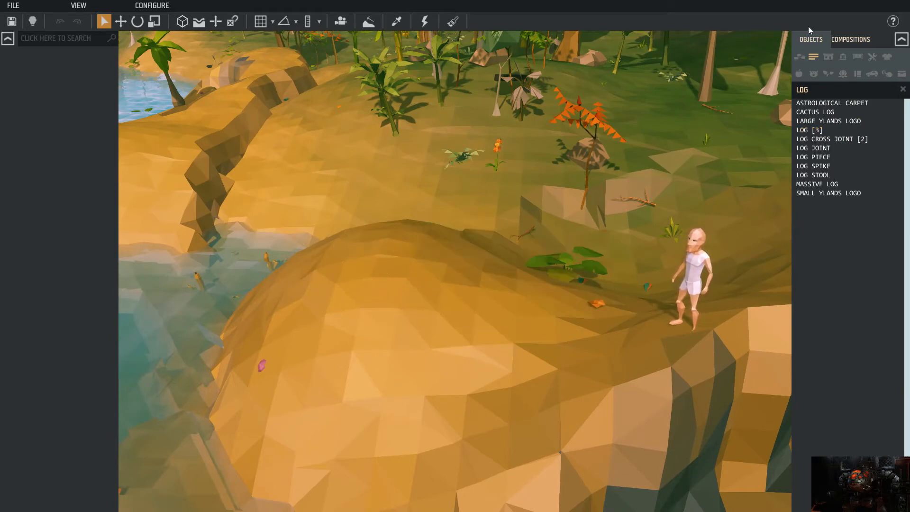
{"action": "left_click", "coordinate": [850, 38]}
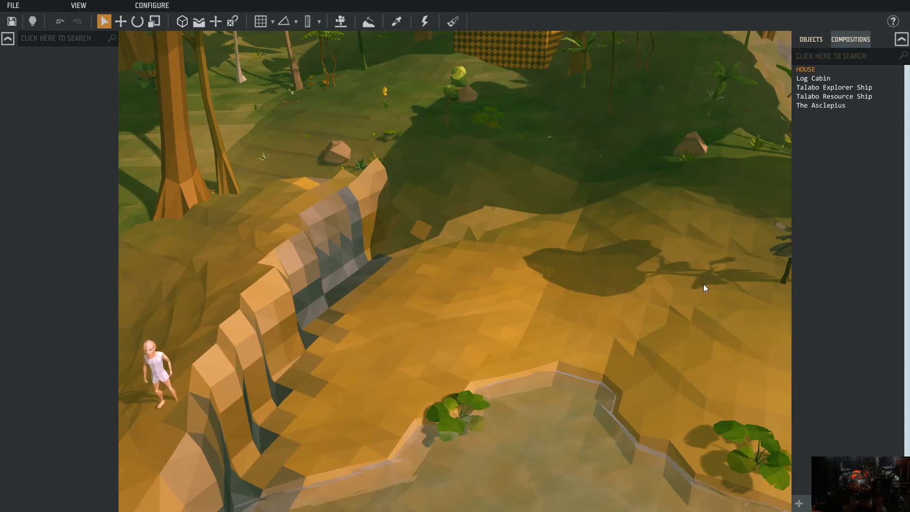
{"action": "mouse_move", "coordinate": [768, 122]}
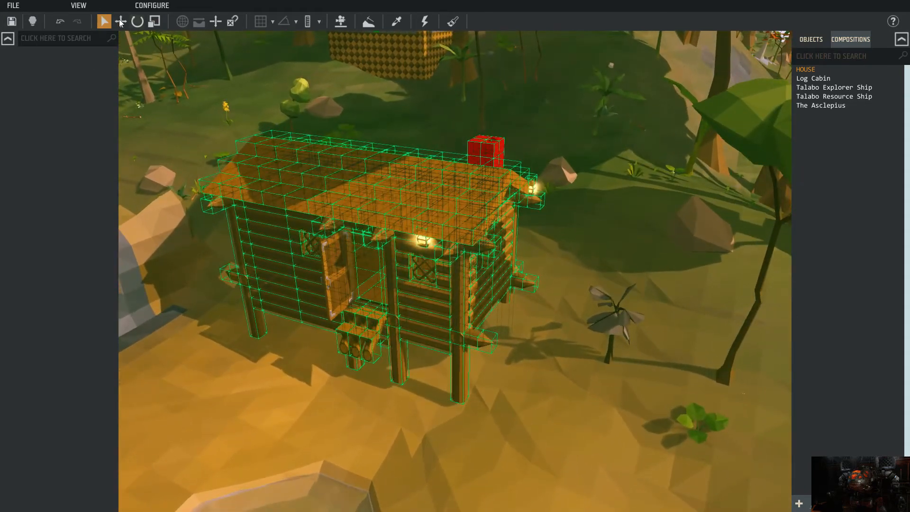
- Drop the HOUSE cabin onto the Test World beach with grid snapping
{"action": "left_click", "coordinate": [120, 21]}
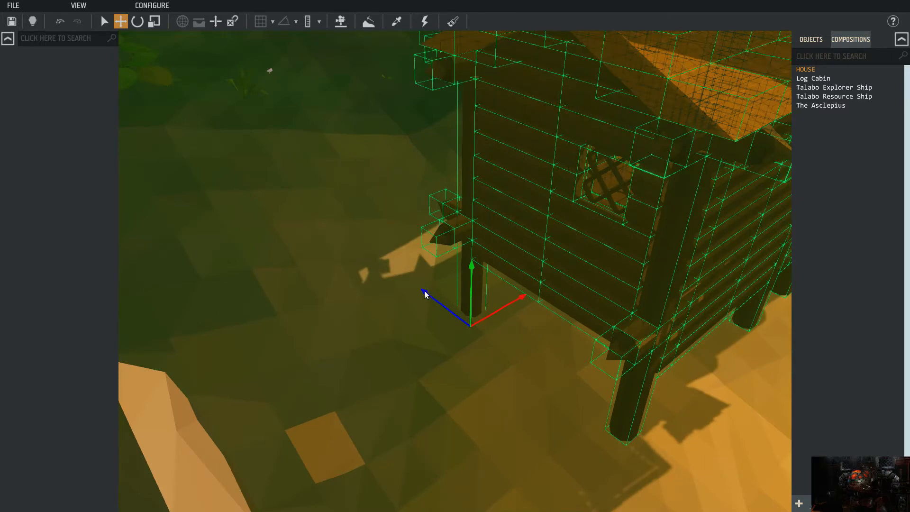
{"action": "mouse_move", "coordinate": [468, 264]}
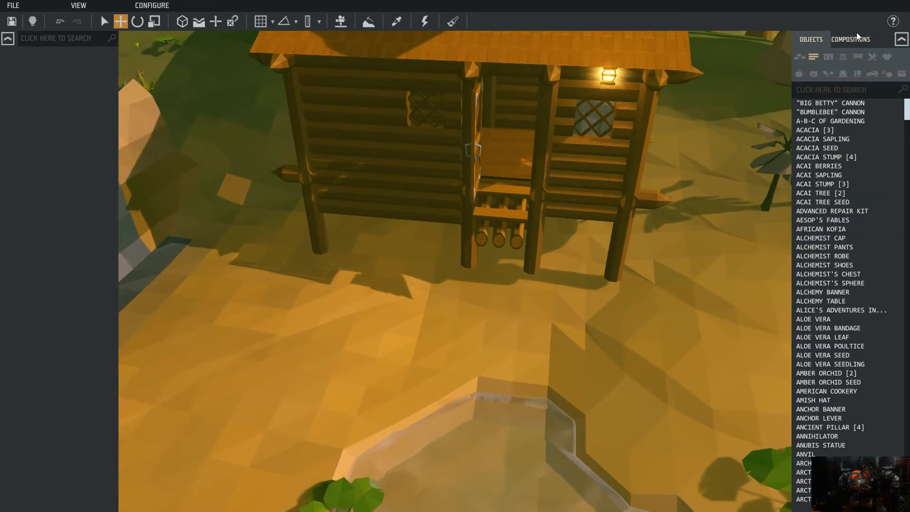
- Search for 'LOG' to find the log cabin and bring back the compositions list
{"action": "type", "text": "LOG"}
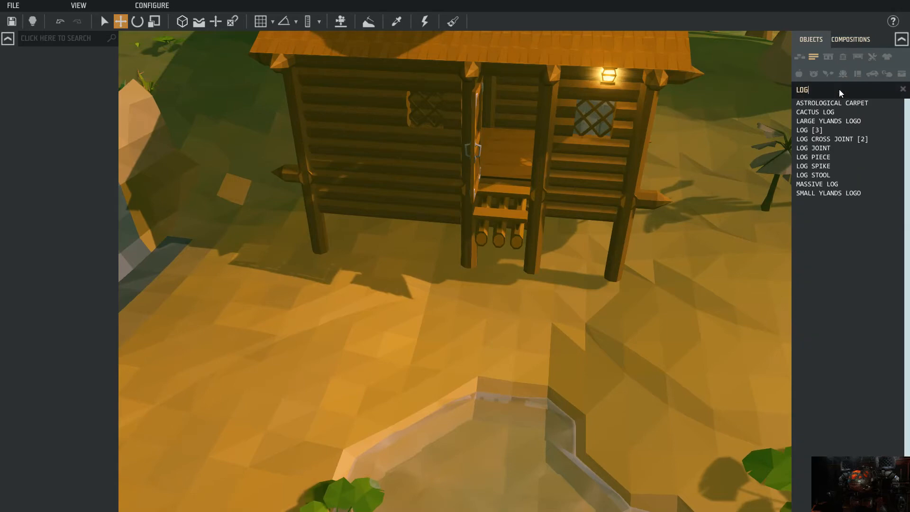
{"action": "mouse_move", "coordinate": [827, 121]}
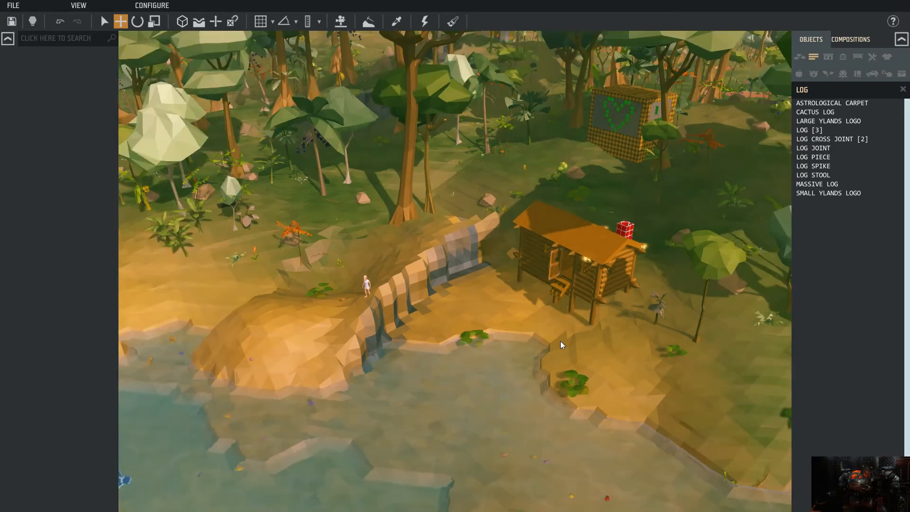
{"action": "left_click", "coordinate": [850, 39]}
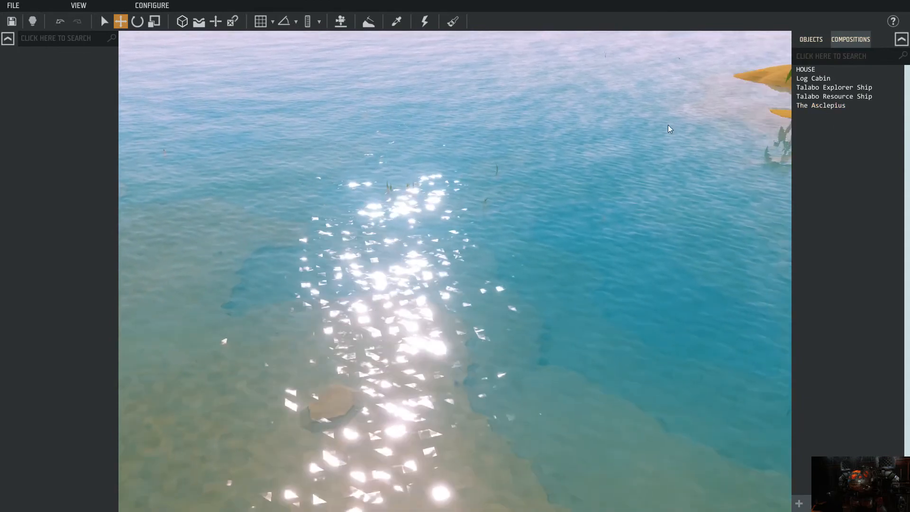
- Preview The Asclepius ship composition, then select the Log Cabin composition
{"action": "left_click", "coordinate": [820, 105]}
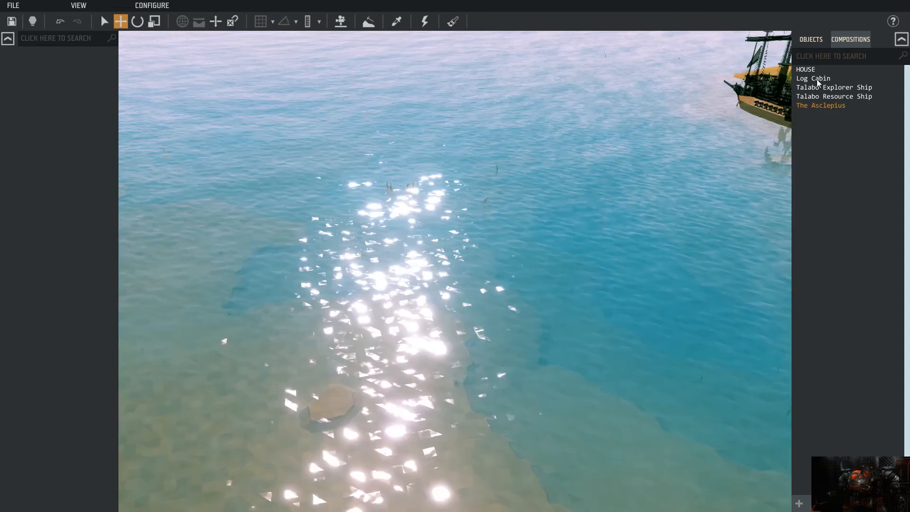
{"action": "left_click", "coordinate": [813, 78]}
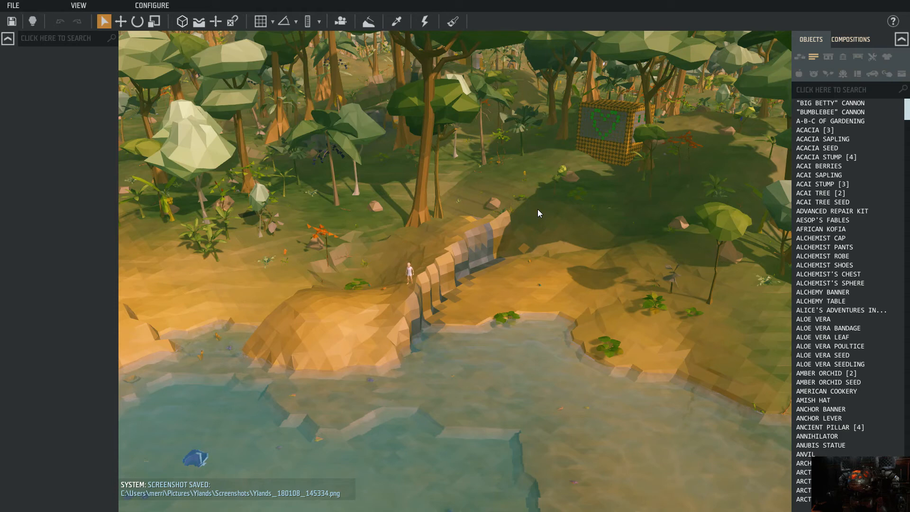
{"action": "mouse_move", "coordinate": [524, 237]}
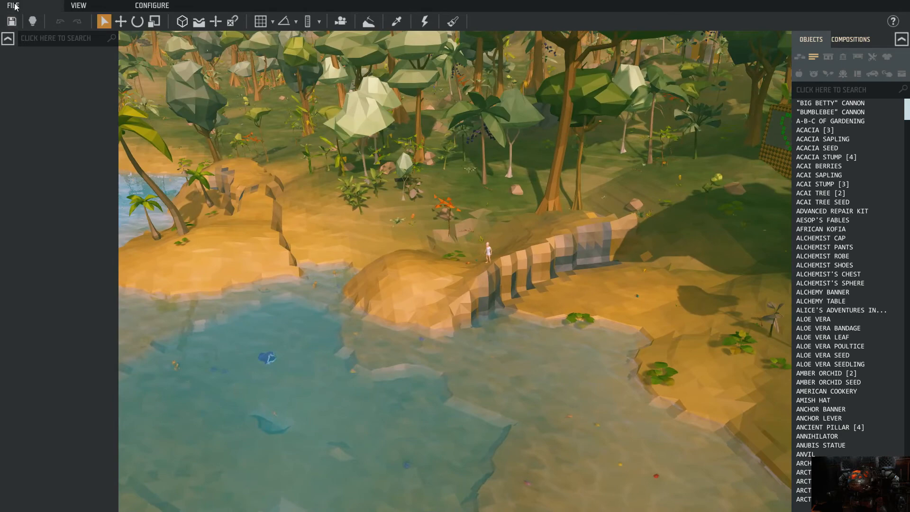
{"action": "left_click", "coordinate": [12, 5]}
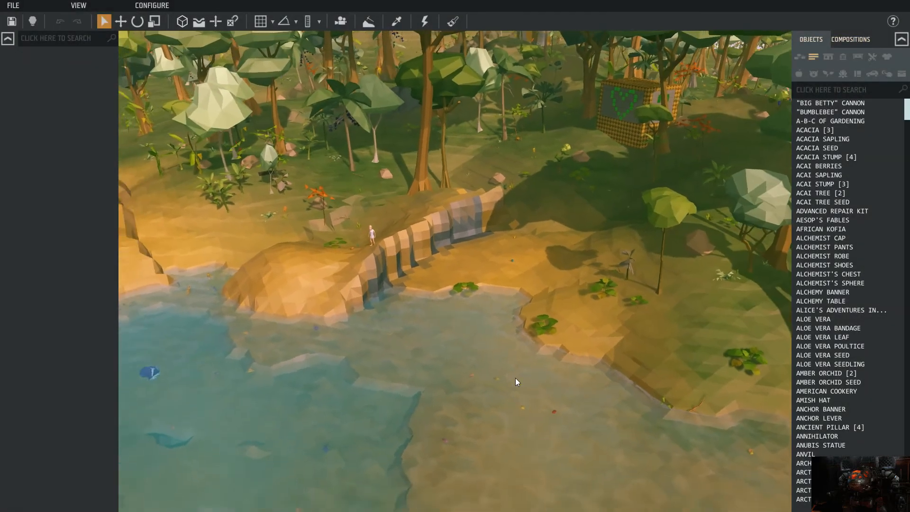
{"action": "left_click", "coordinate": [13, 6]}
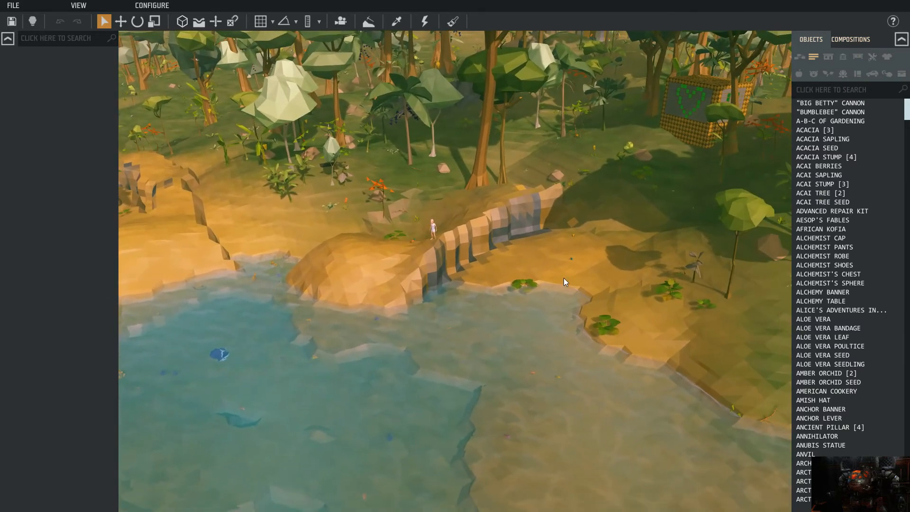
{"action": "mouse_move", "coordinate": [587, 238]}
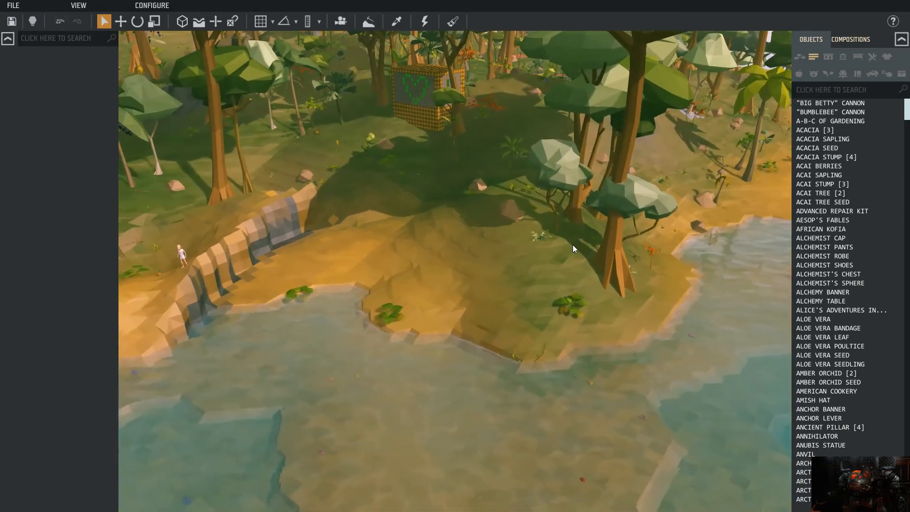
- Select the HOUSE composition and drop it onto the beach
{"action": "left_click", "coordinate": [850, 39]}
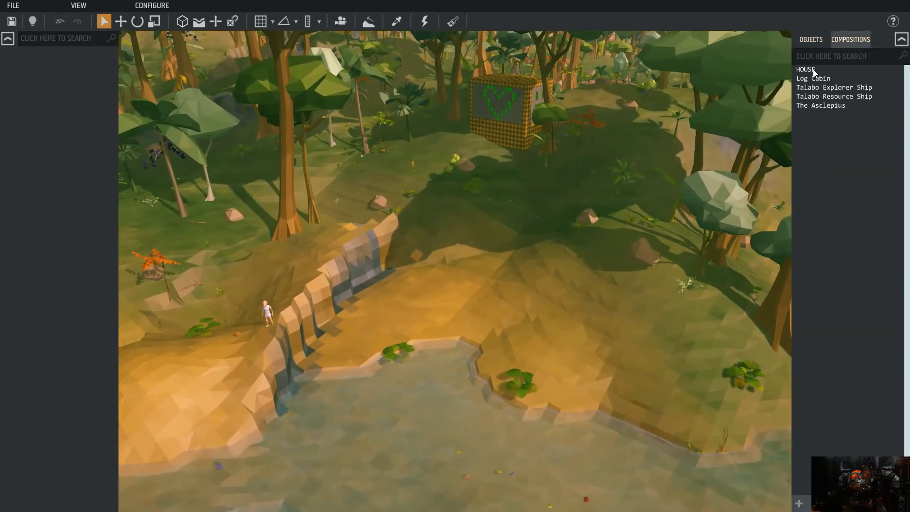
{"action": "left_click", "coordinate": [814, 79]}
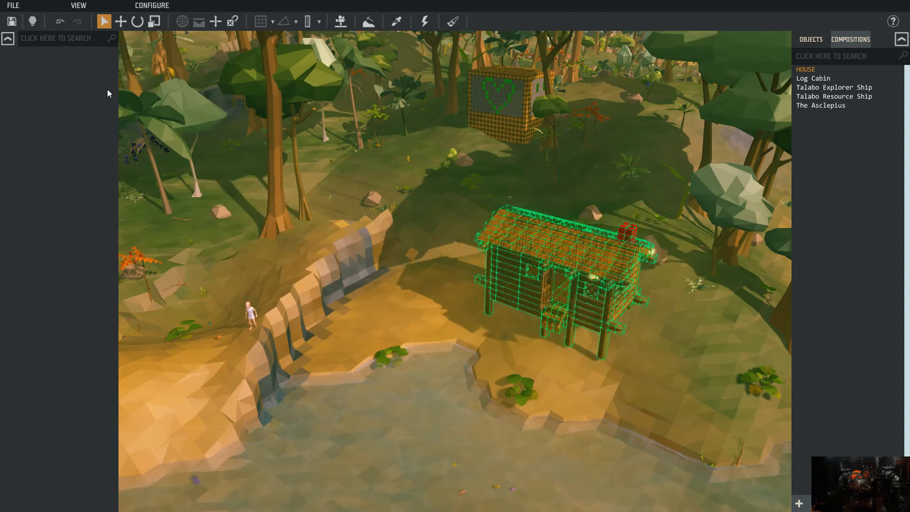
{"action": "left_click", "coordinate": [120, 21]}
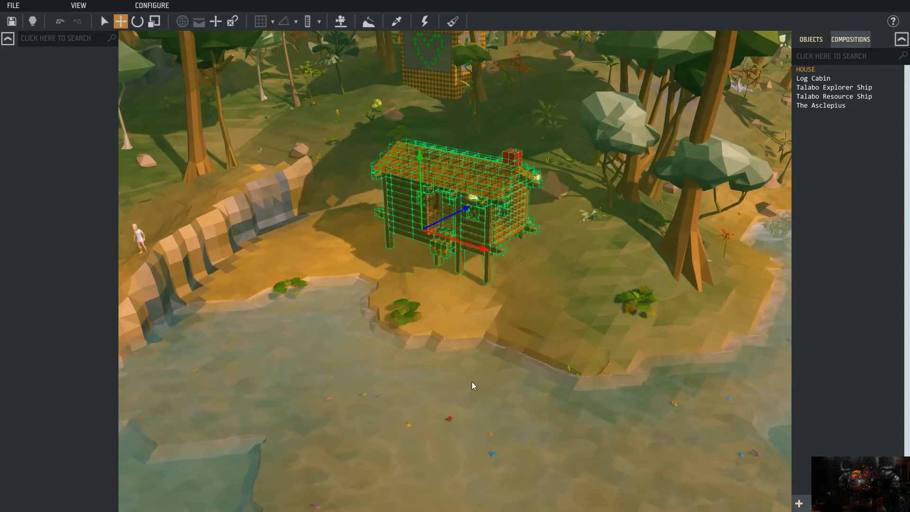
{"action": "mouse_move", "coordinate": [420, 163]}
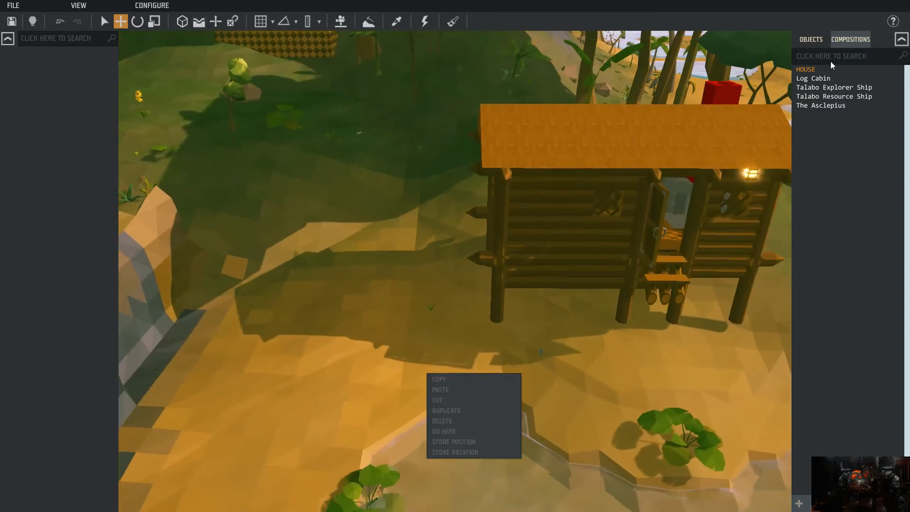
- Return to the Objects list and search it for 'LOG' items
{"action": "type", "text": "LOG"}
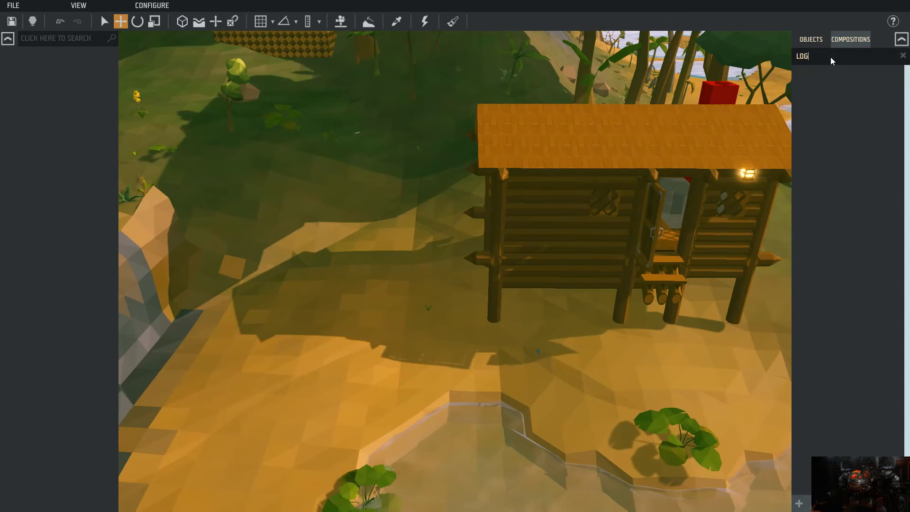
{"action": "left_click", "coordinate": [810, 40]}
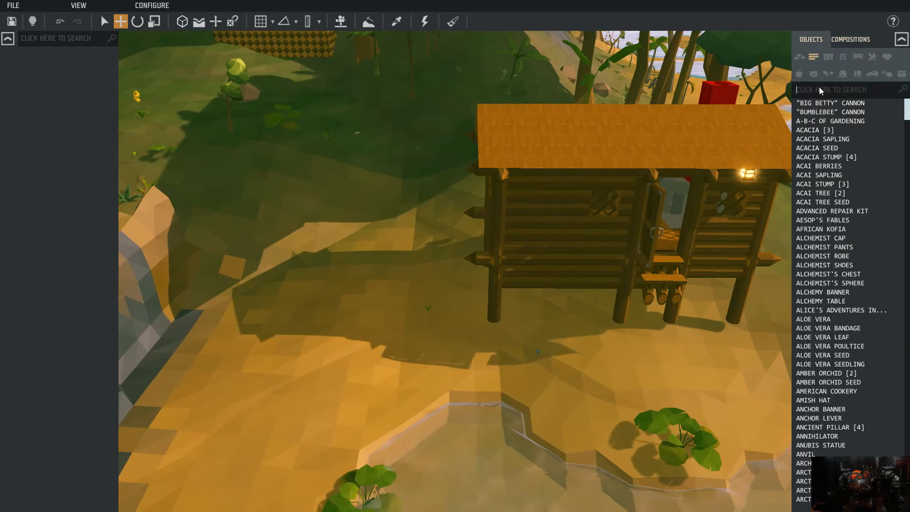
{"action": "type", "text": "LOG"}
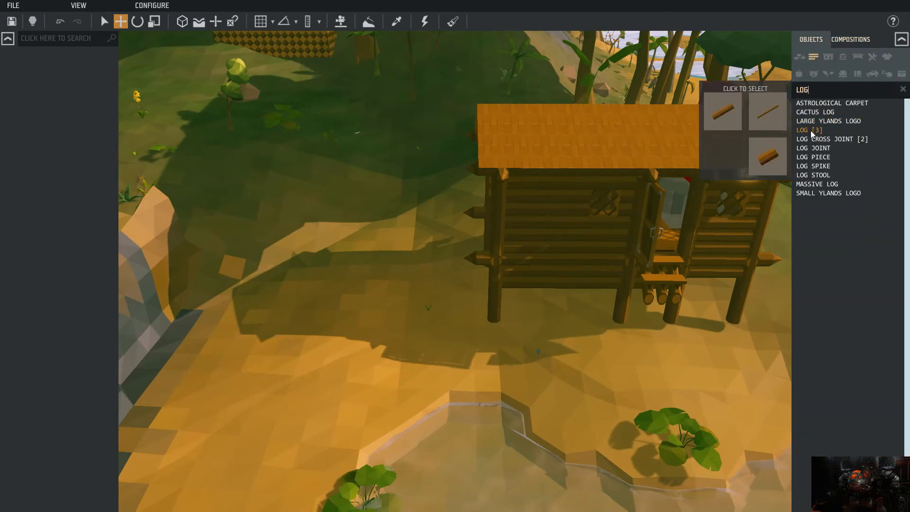
{"action": "left_click", "coordinate": [809, 130]}
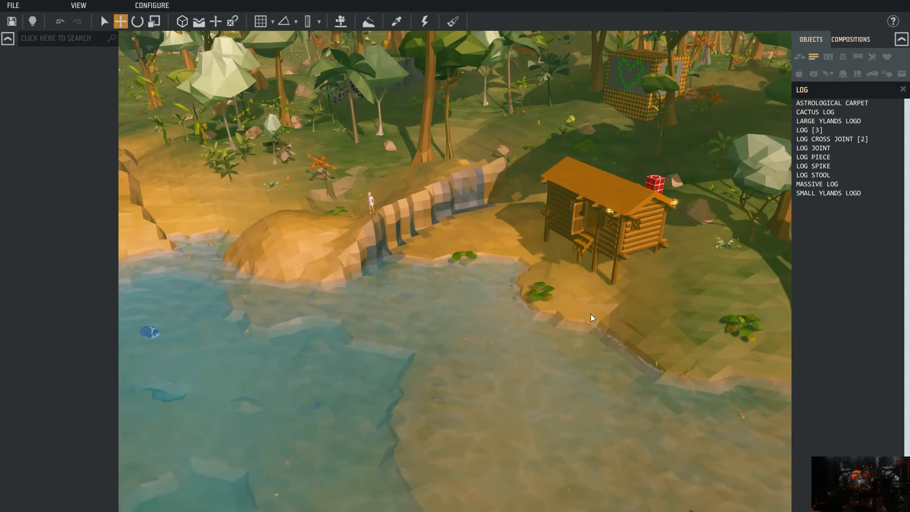
- Save As 'TEST WORLD', then quit to the main menu, saving when prompted
{"action": "left_click", "coordinate": [12, 5]}
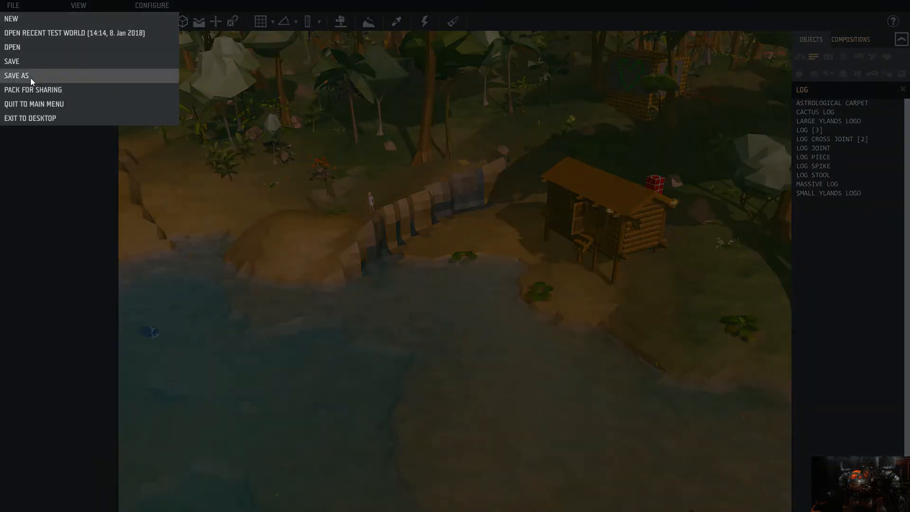
{"action": "left_click", "coordinate": [17, 76]}
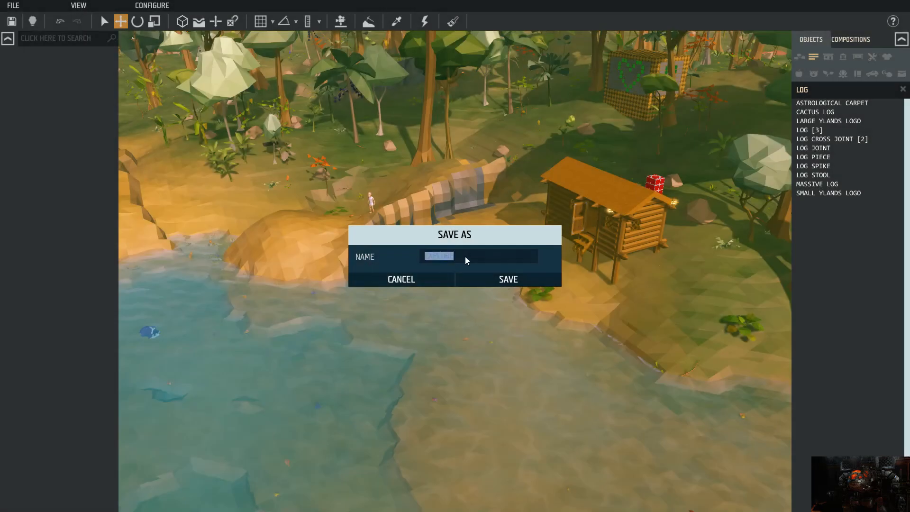
{"action": "type", "text": "TEST"}
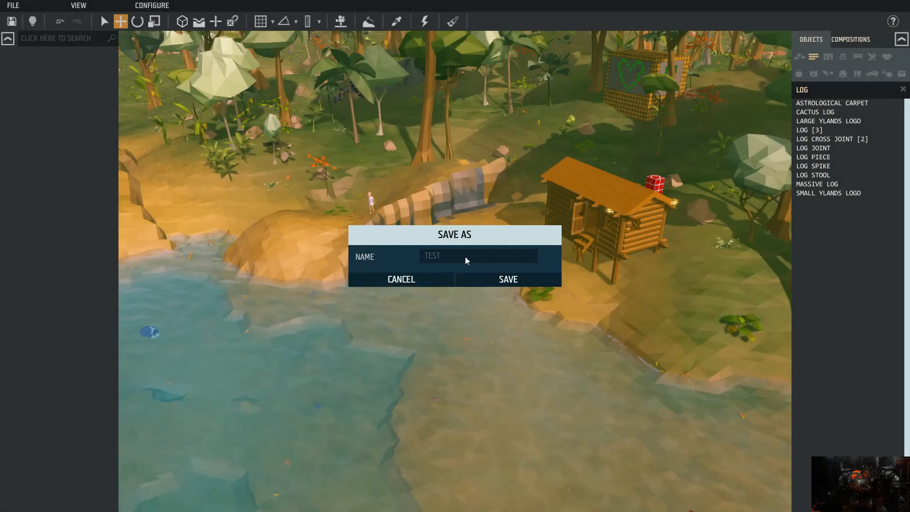
{"action": "type", "text": "WORLD"}
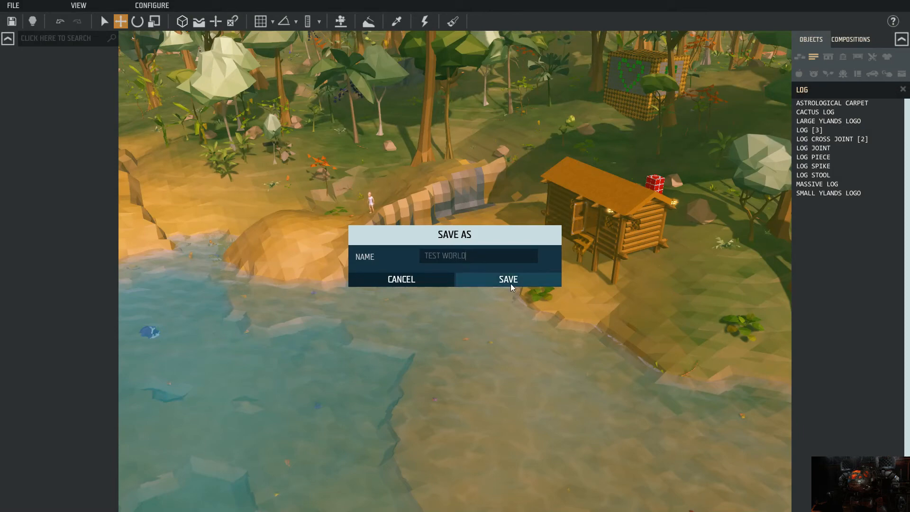
{"action": "left_click", "coordinate": [507, 280]}
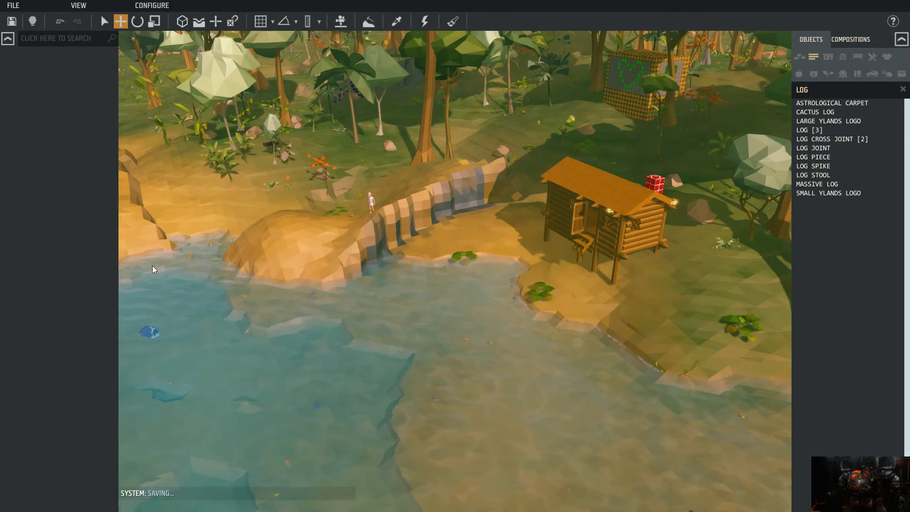
{"action": "left_click", "coordinate": [13, 5]}
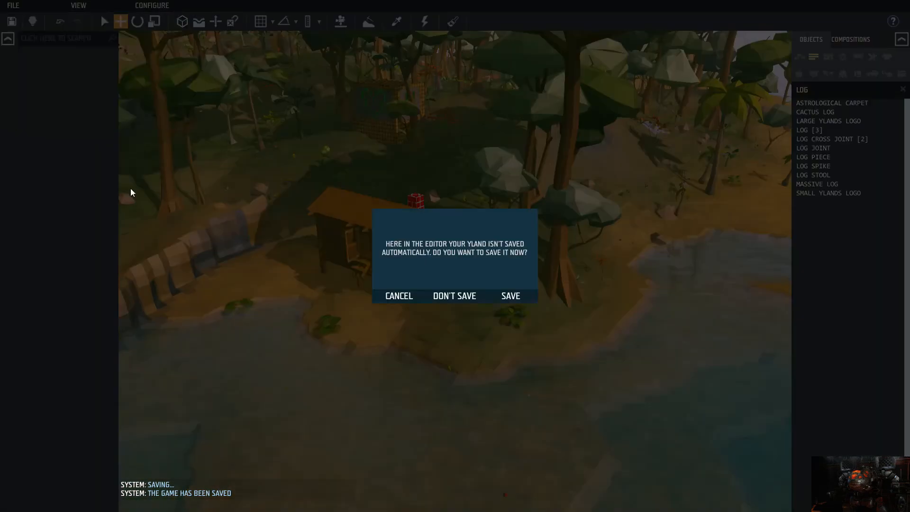
{"action": "mouse_move", "coordinate": [509, 295]}
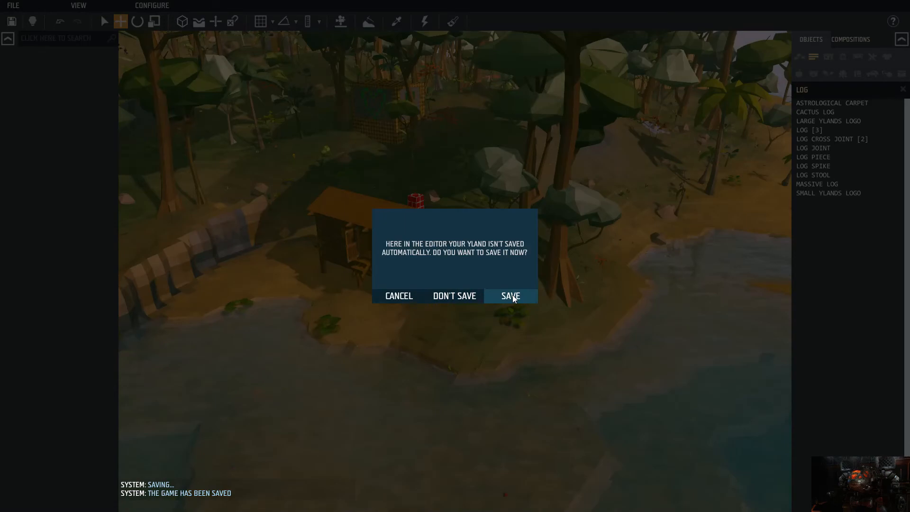
{"action": "left_click", "coordinate": [509, 296]}
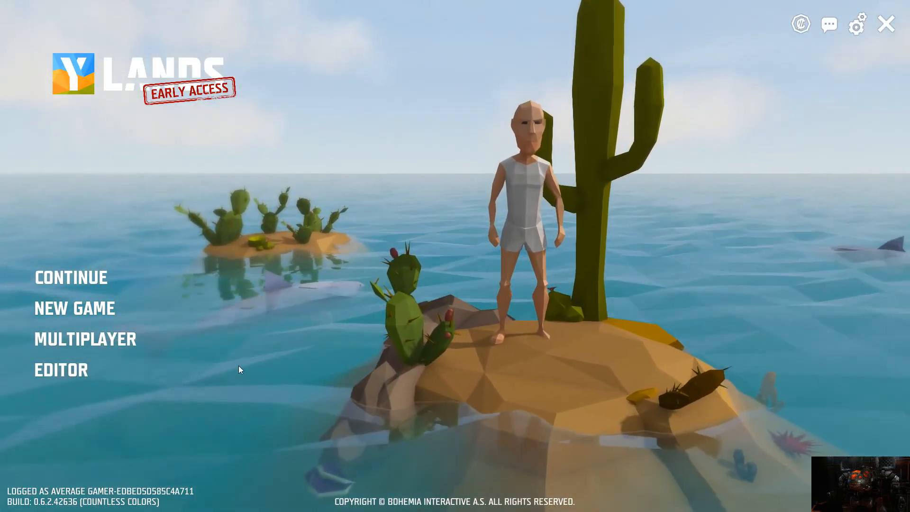
- Open Continue to see saved games, with TEST WORLD listed first
{"action": "left_click", "coordinate": [71, 277]}
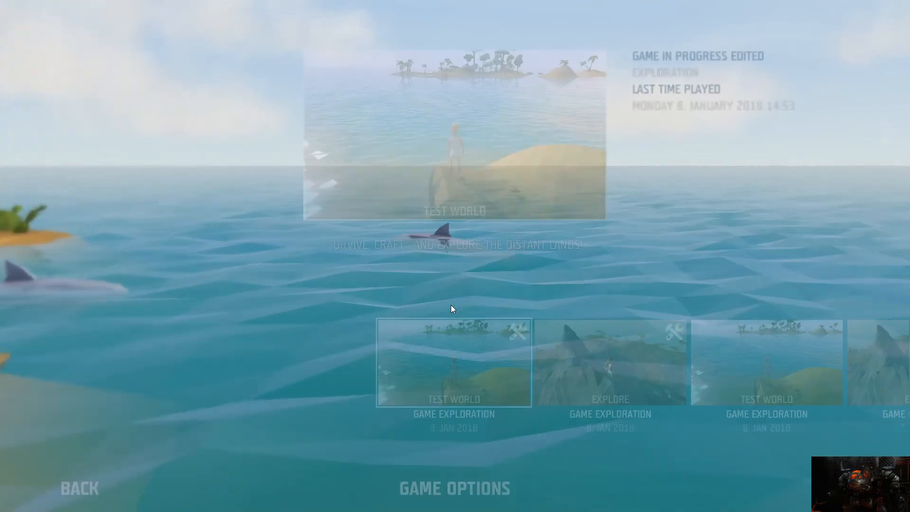